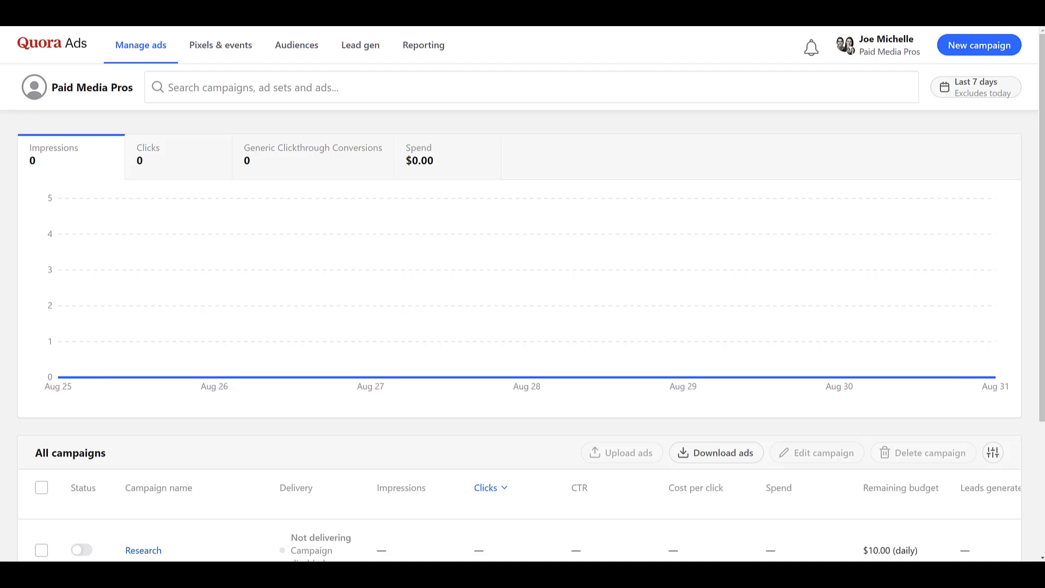
pyautogui.moveTo(311, 32)
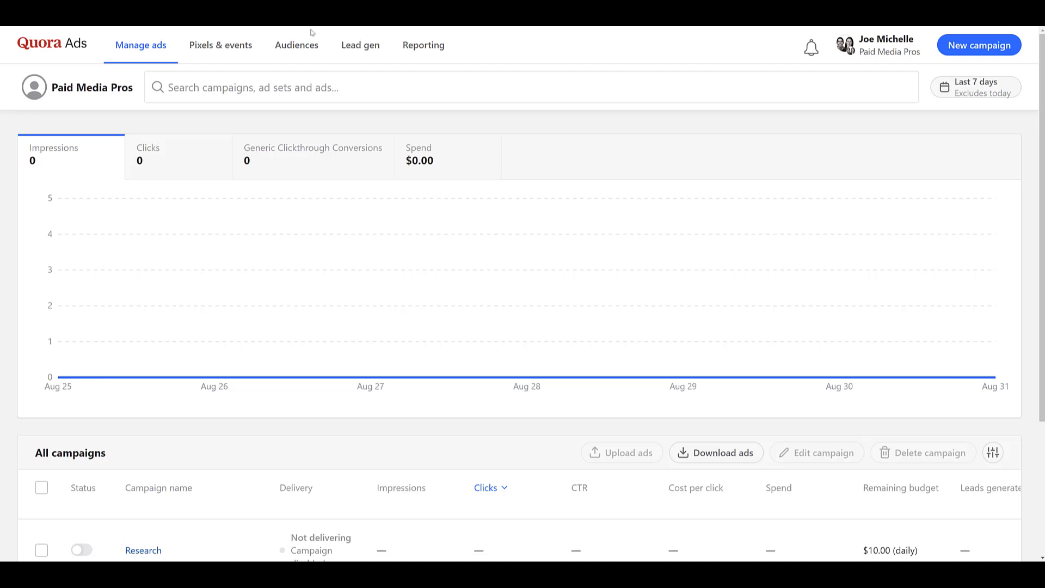
pyautogui.moveTo(228, 55)
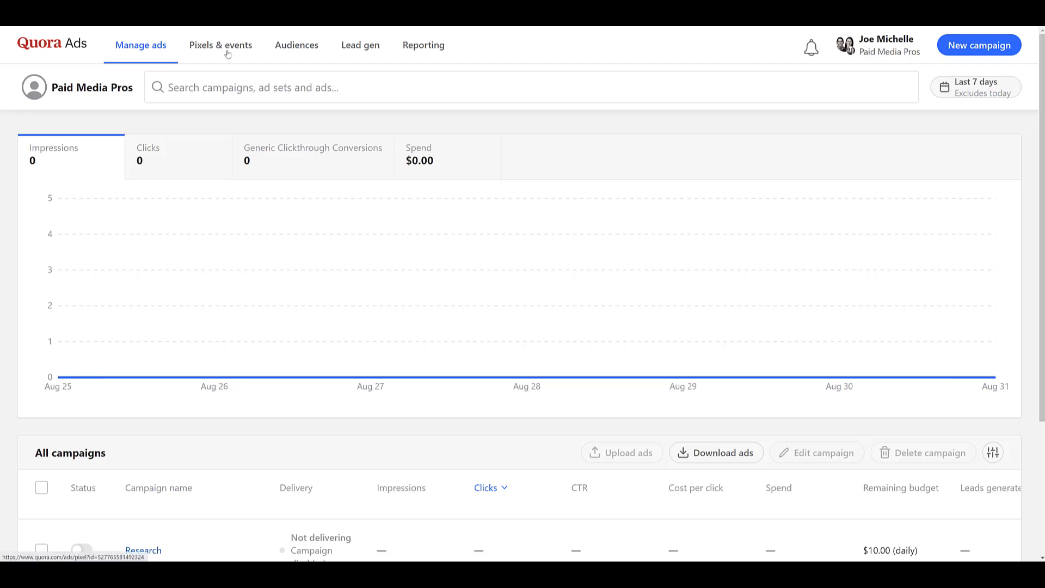
# Step: Go to the Pixels & events section listing the account's conversion events
pyautogui.click(220, 44)
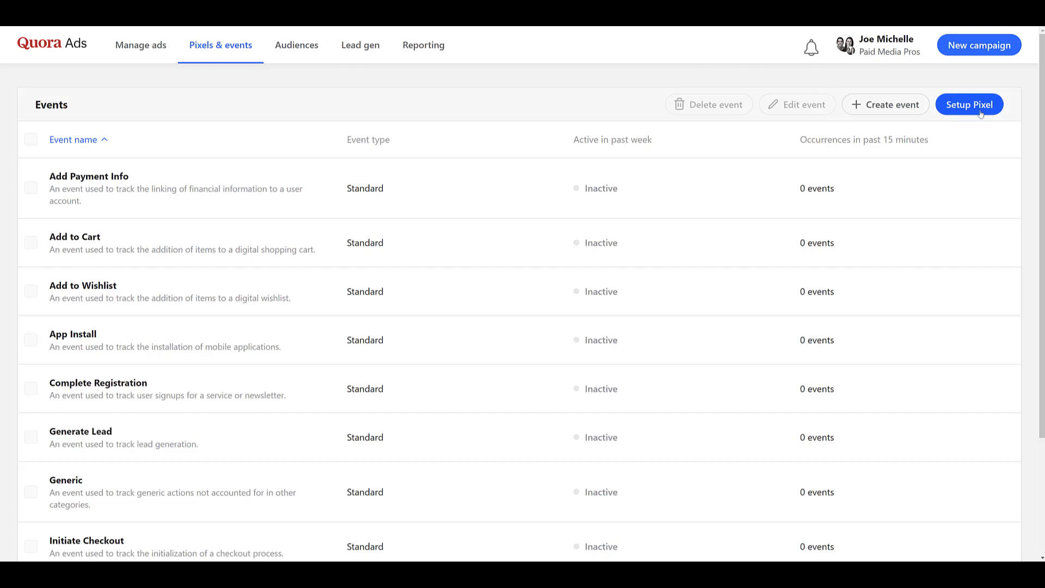
# Step: Begin pixel setup and choose Install with a partner, reaching the Google Tag Manager option
pyautogui.click(969, 104)
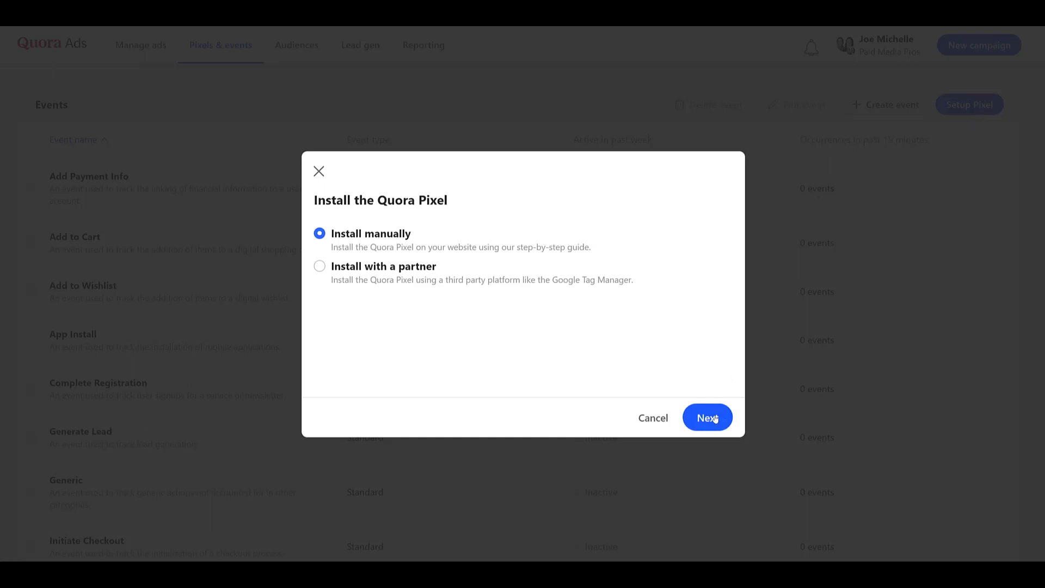
pyautogui.click(706, 417)
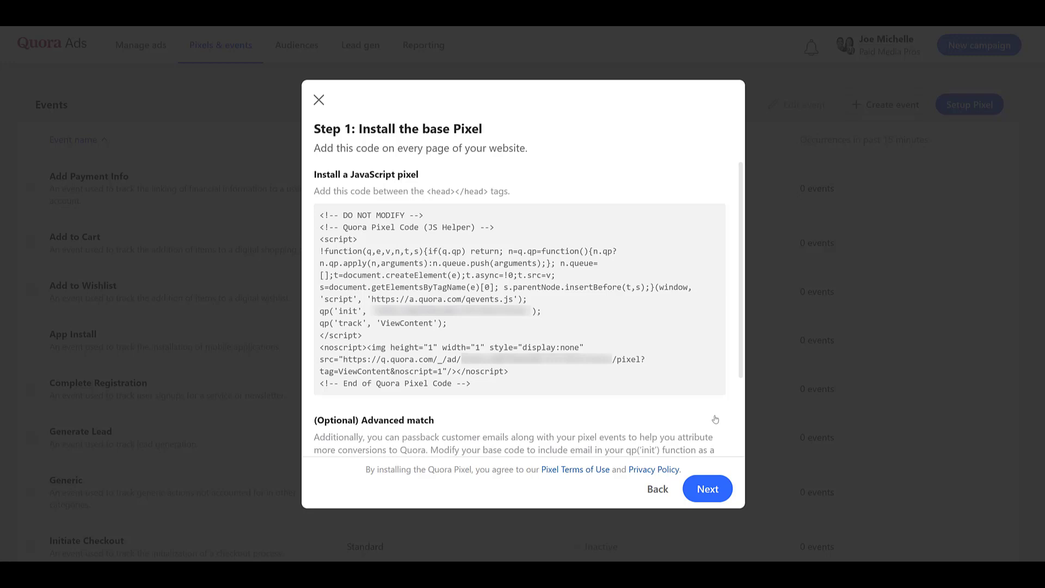
pyautogui.click(707, 489)
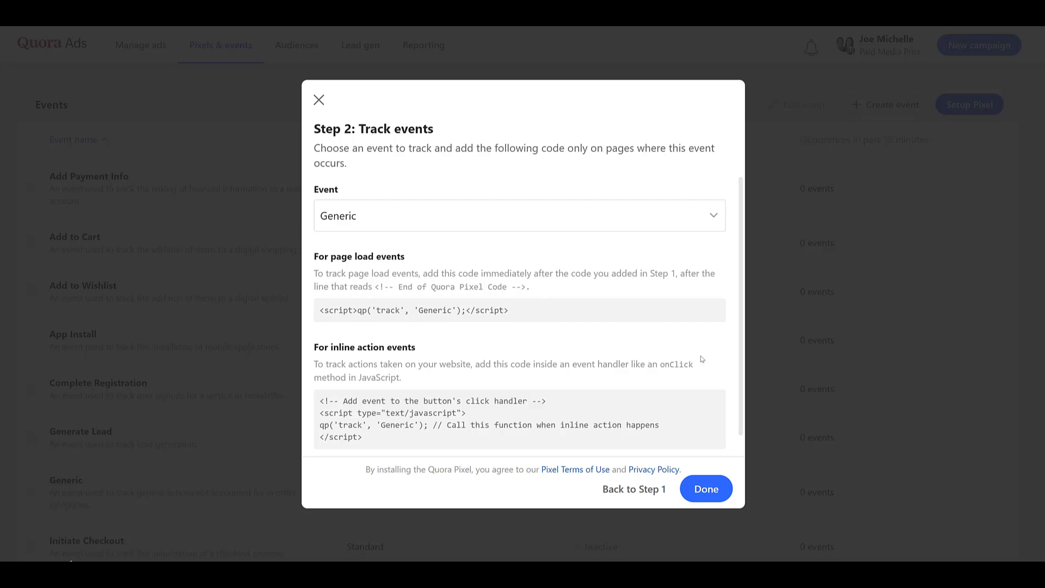
pyautogui.moveTo(690, 359)
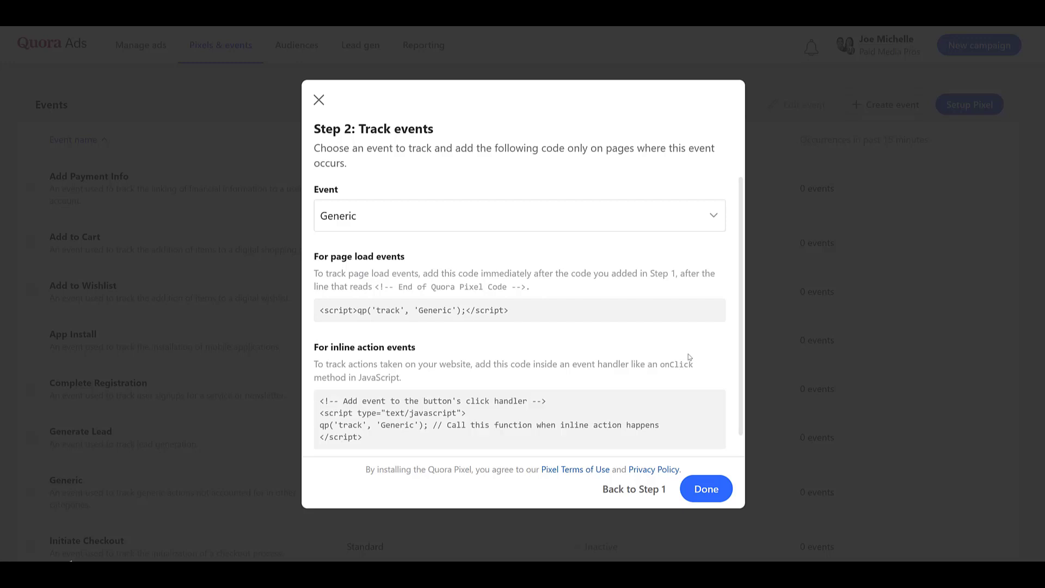
pyautogui.click(633, 488)
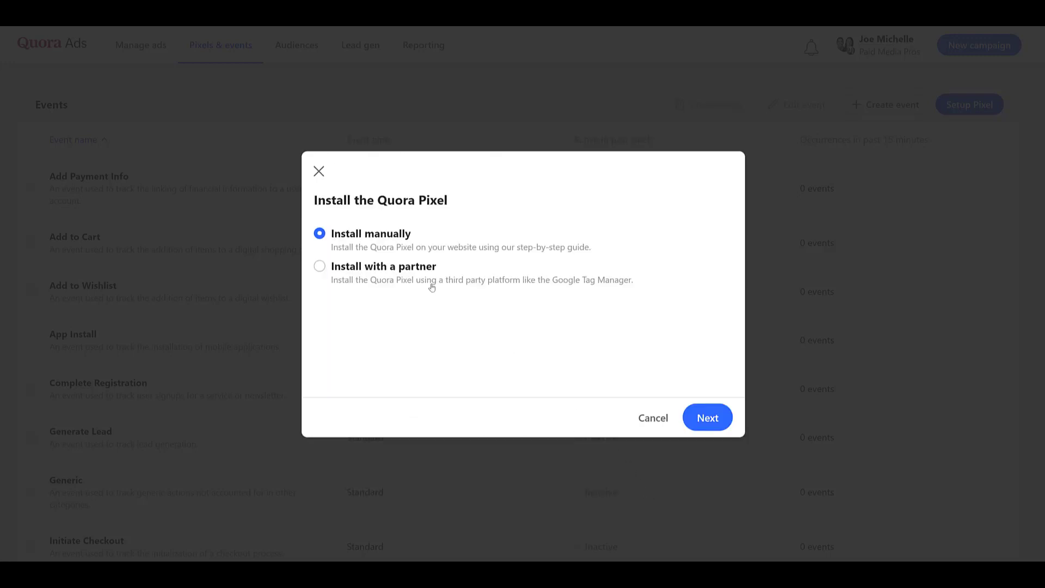
pyautogui.click(320, 266)
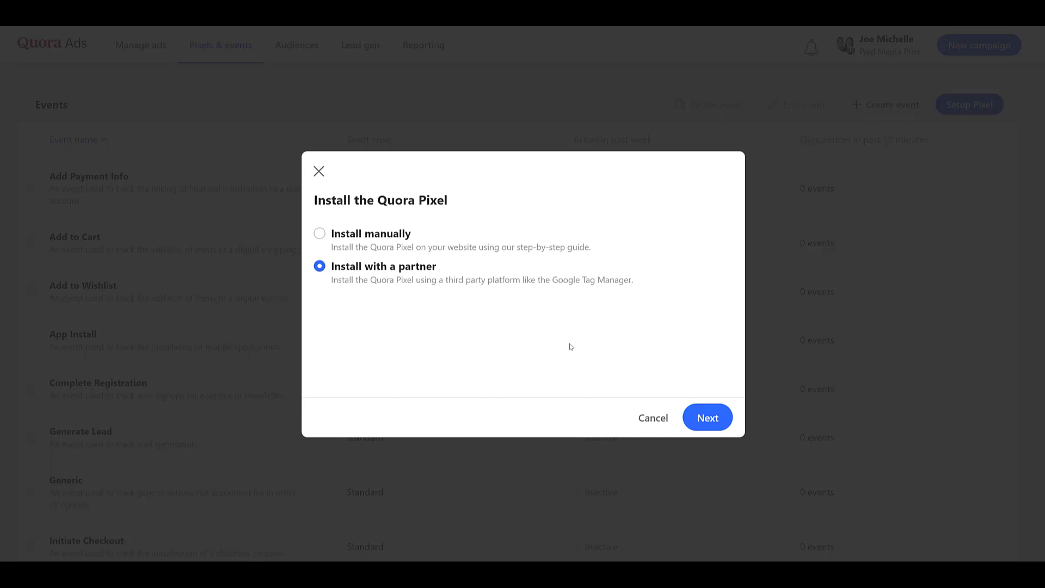
pyautogui.click(706, 417)
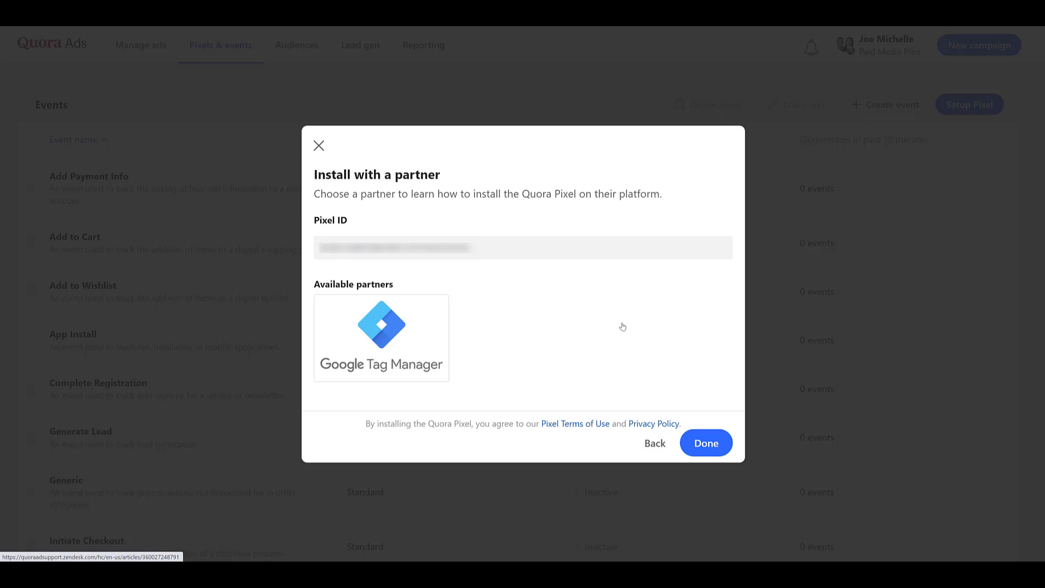
pyautogui.moveTo(544, 213)
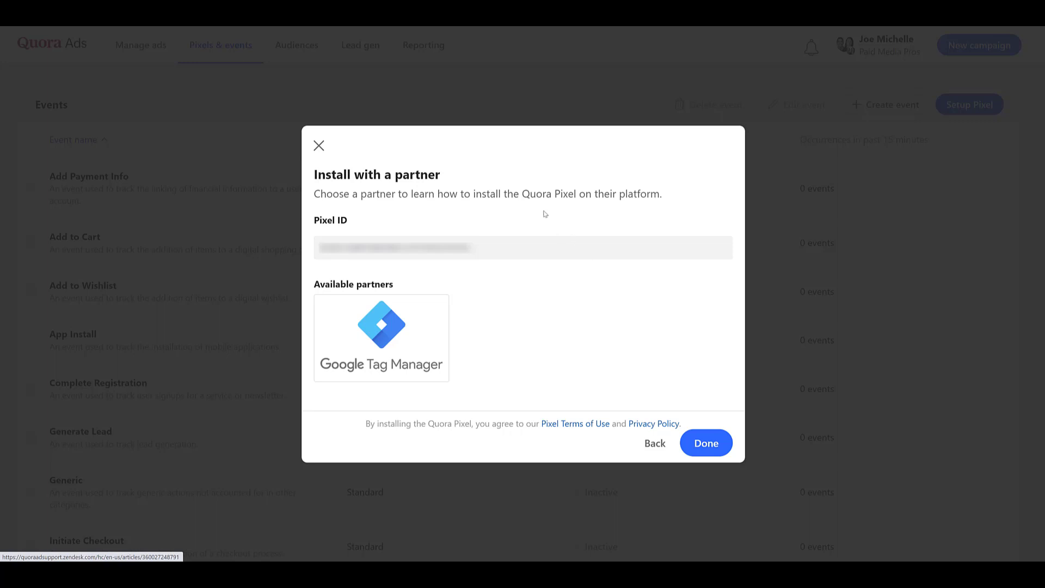
# Step: Create a new tag in Tag Manager and set its type to Quora Pixel
pyautogui.click(381, 336)
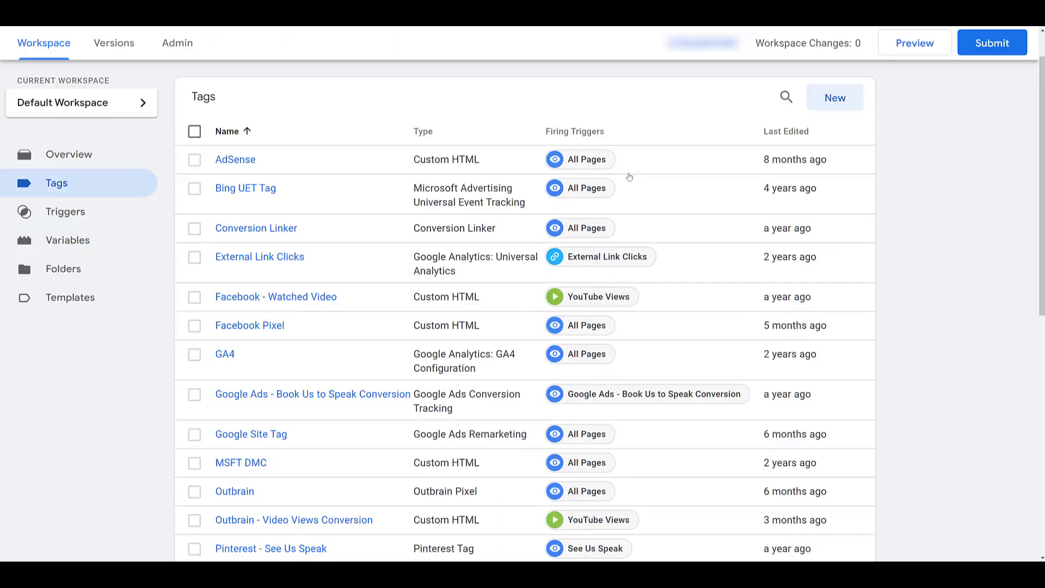
pyautogui.scroll(-3)
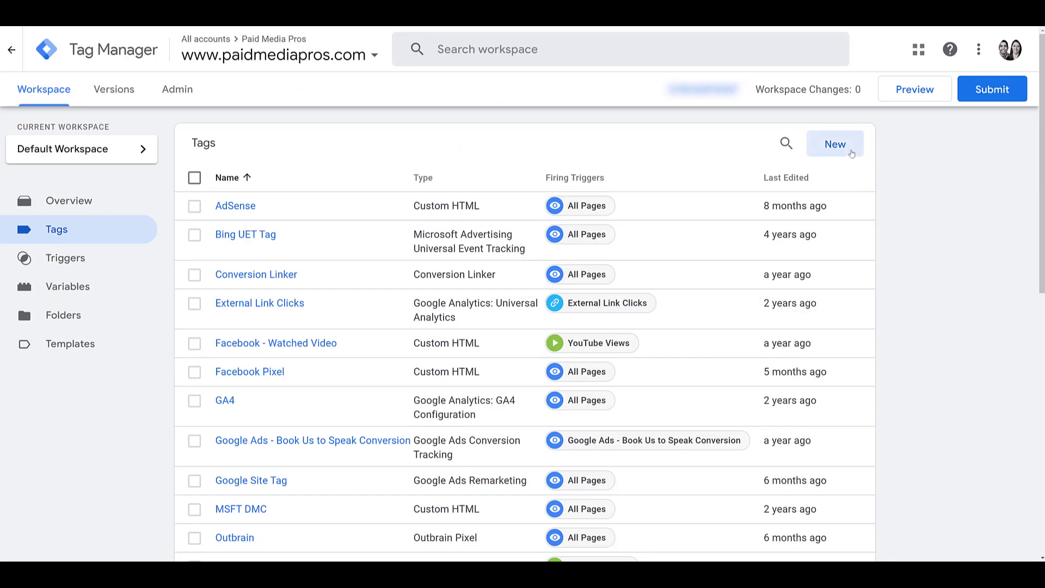
pyautogui.click(835, 144)
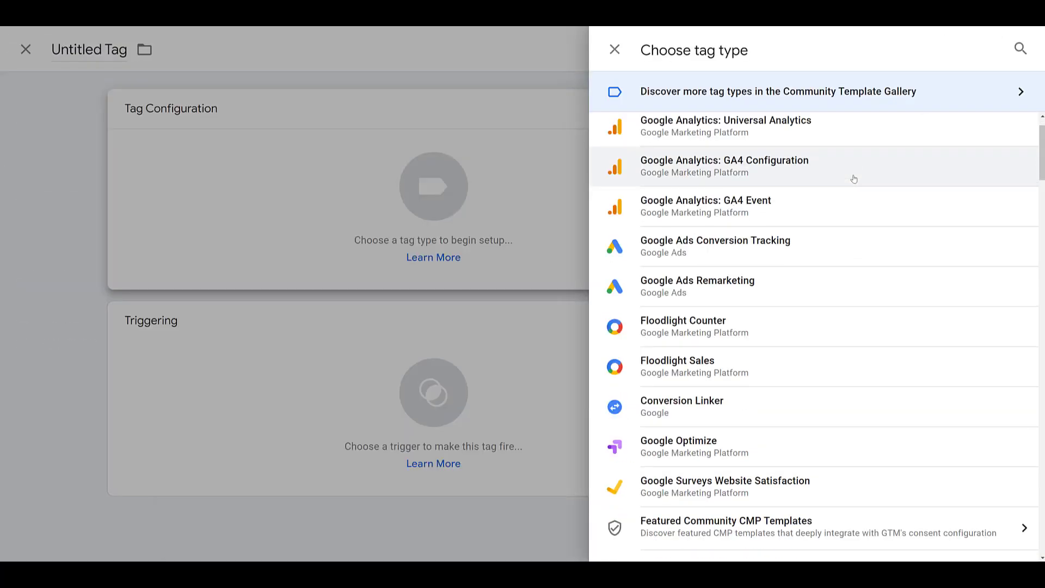
pyautogui.scroll(-3)
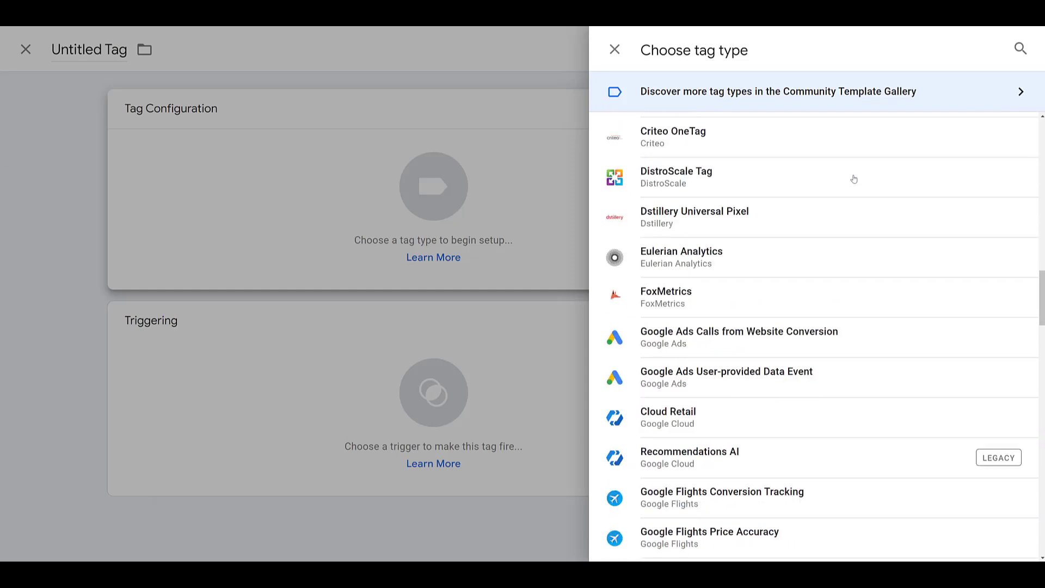
pyautogui.scroll(-3)
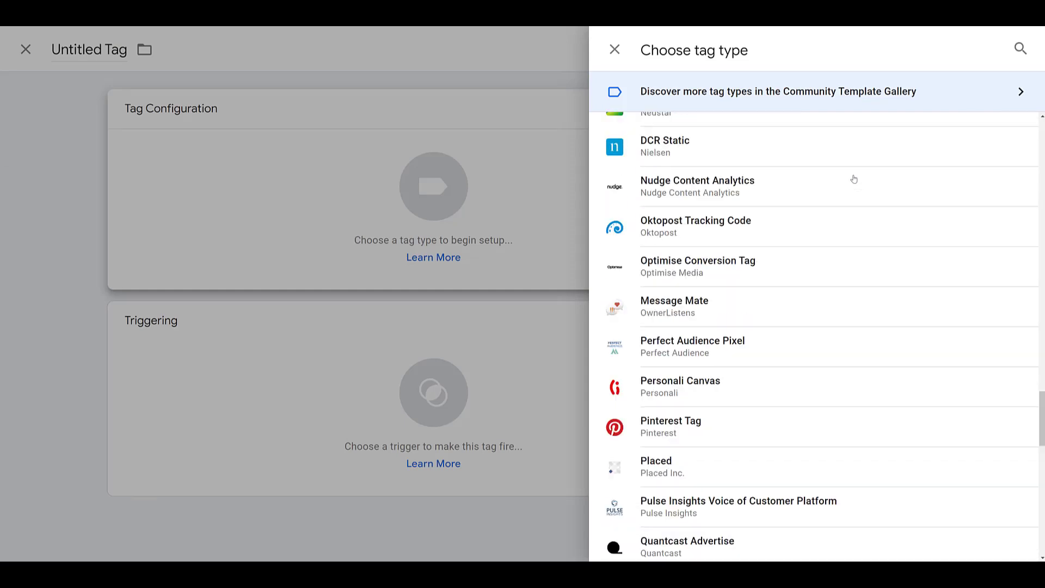
pyautogui.scroll(-3)
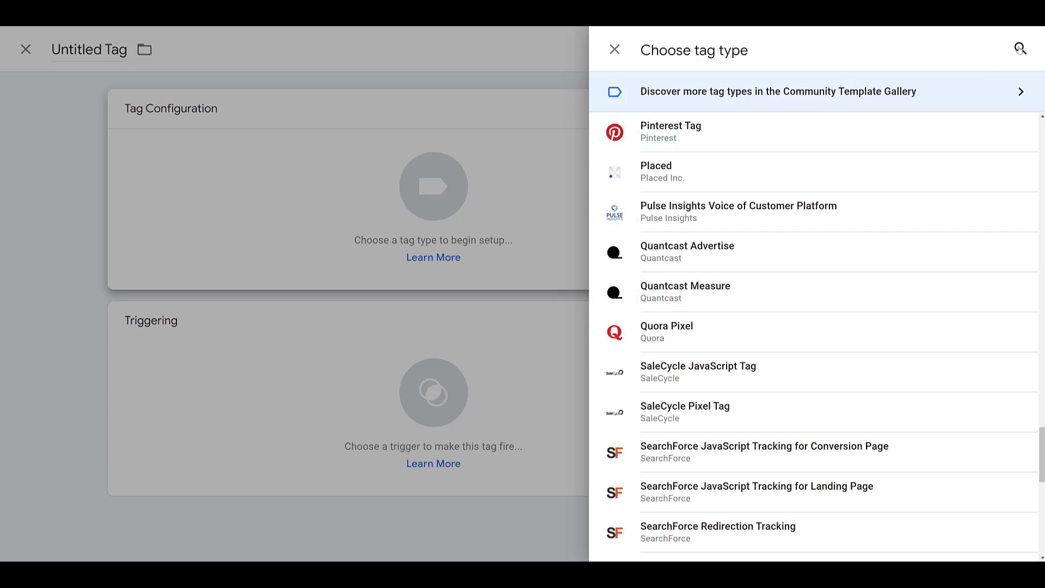
pyautogui.moveTo(863, 277)
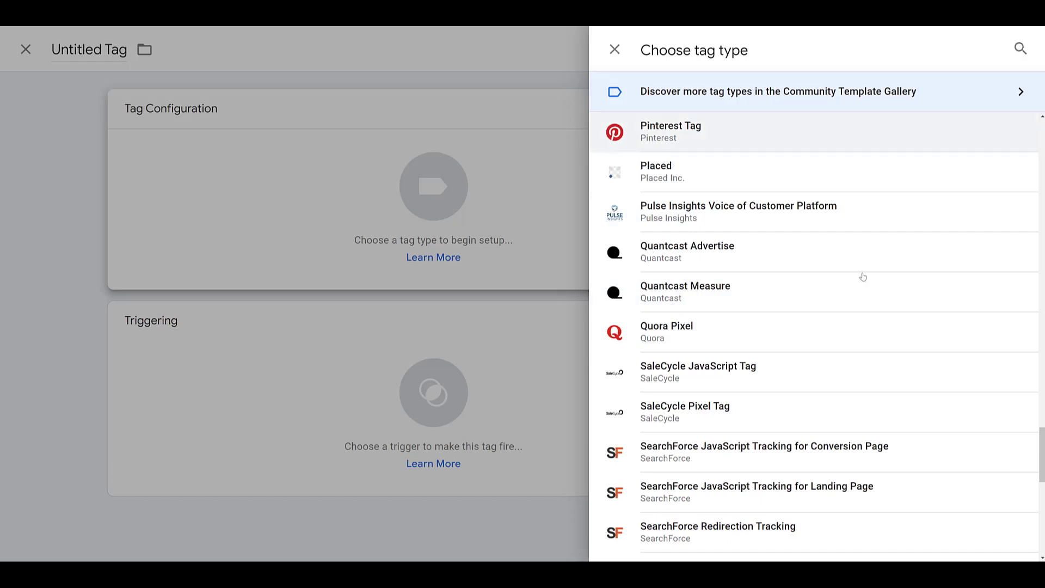
pyautogui.moveTo(856, 336)
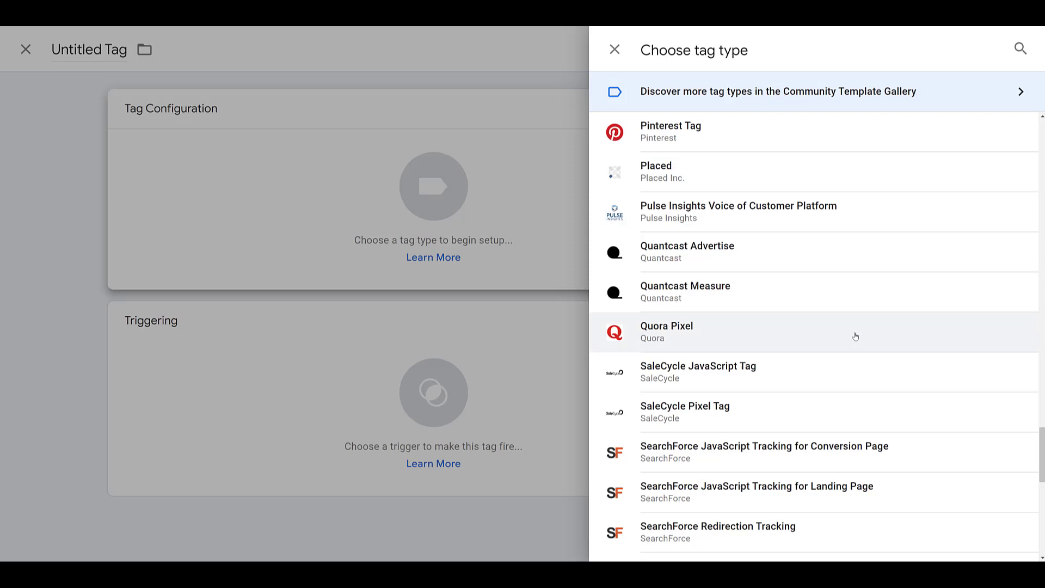
pyautogui.click(666, 331)
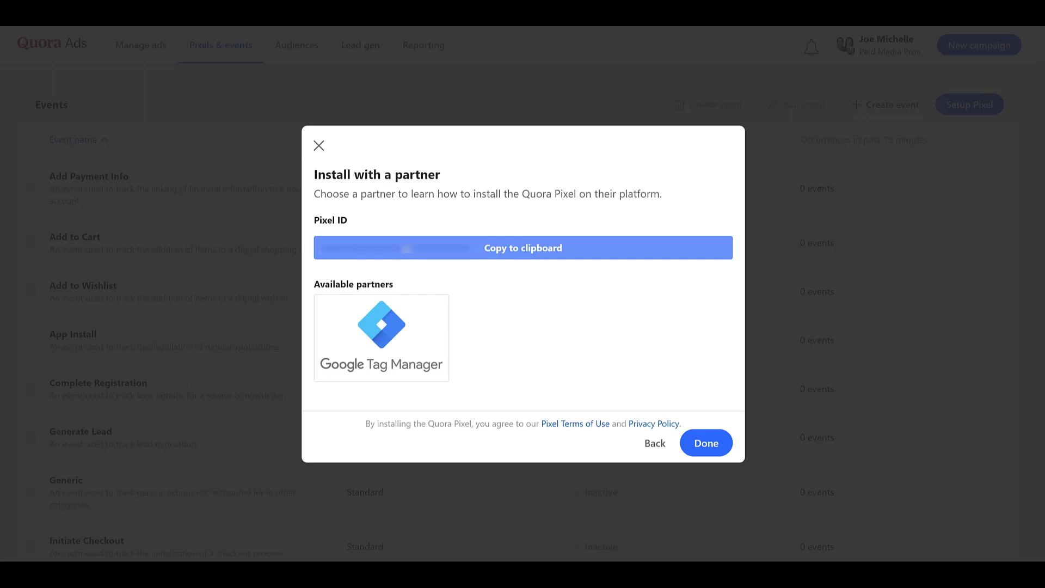
# Step: Copy the Quora Pixel ID and return to the new tag in Tag Manager
pyautogui.click(523, 248)
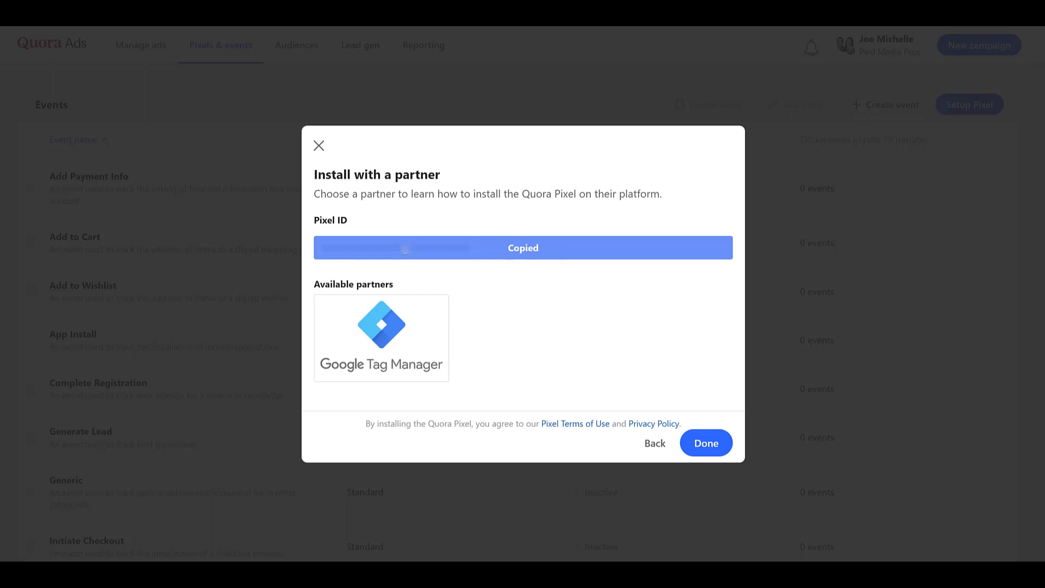
pyautogui.click(381, 338)
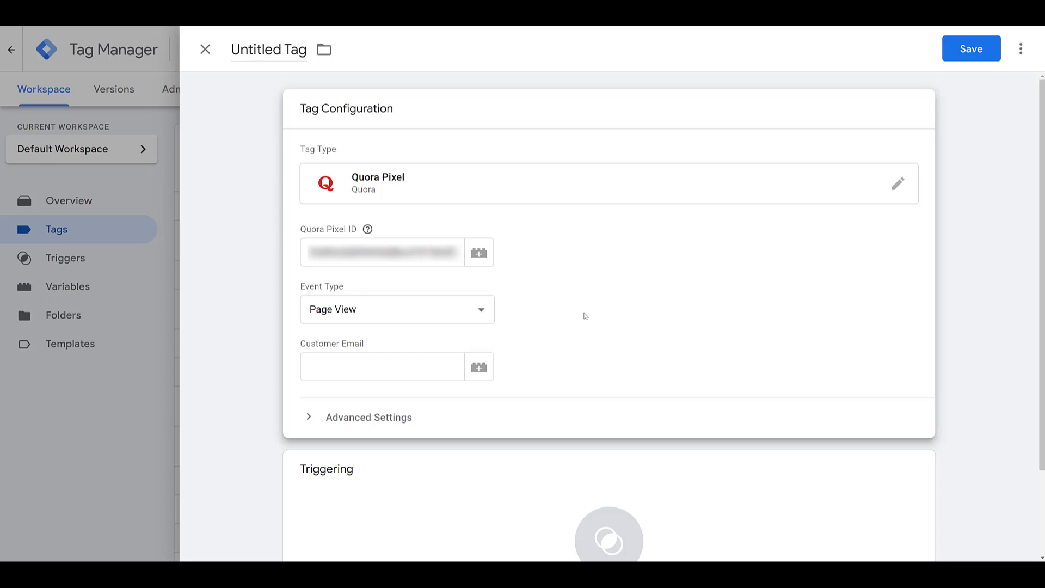
pyautogui.moveTo(510, 311)
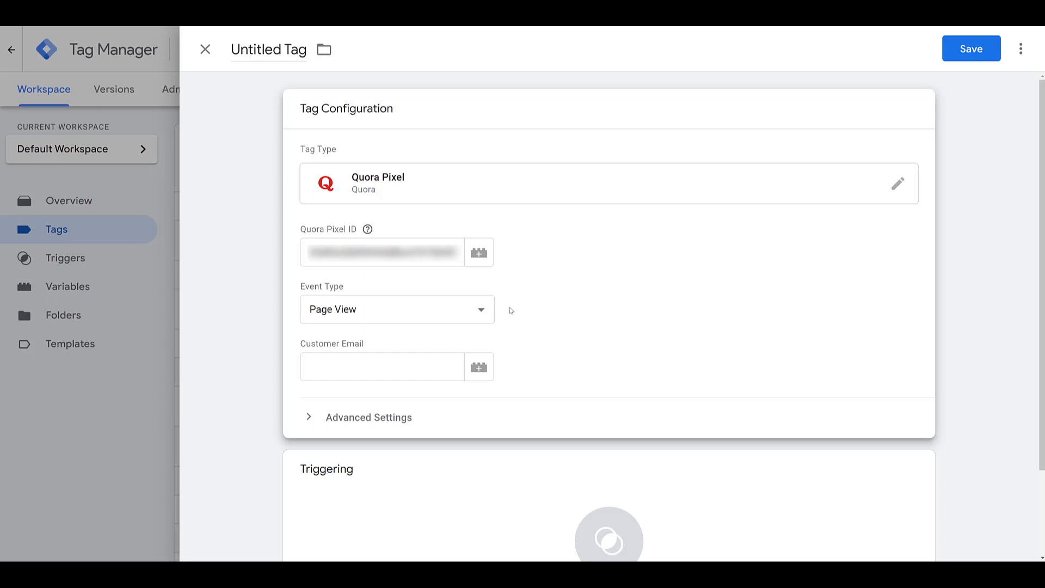
# Step: Add an All Pages trigger, then close the untitled tag discarding the changes
pyautogui.scroll(-3)
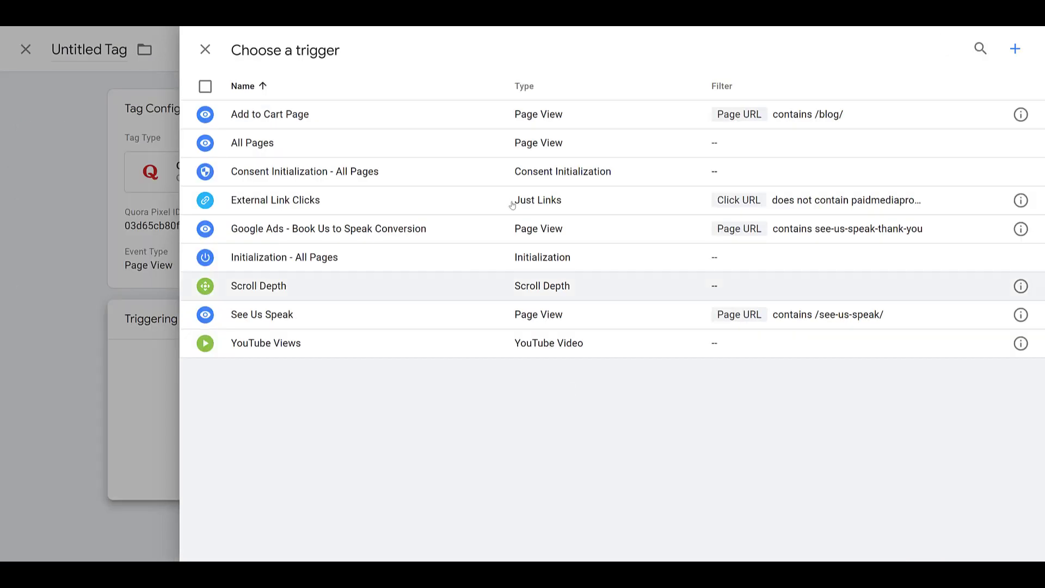
pyautogui.moveTo(493, 142)
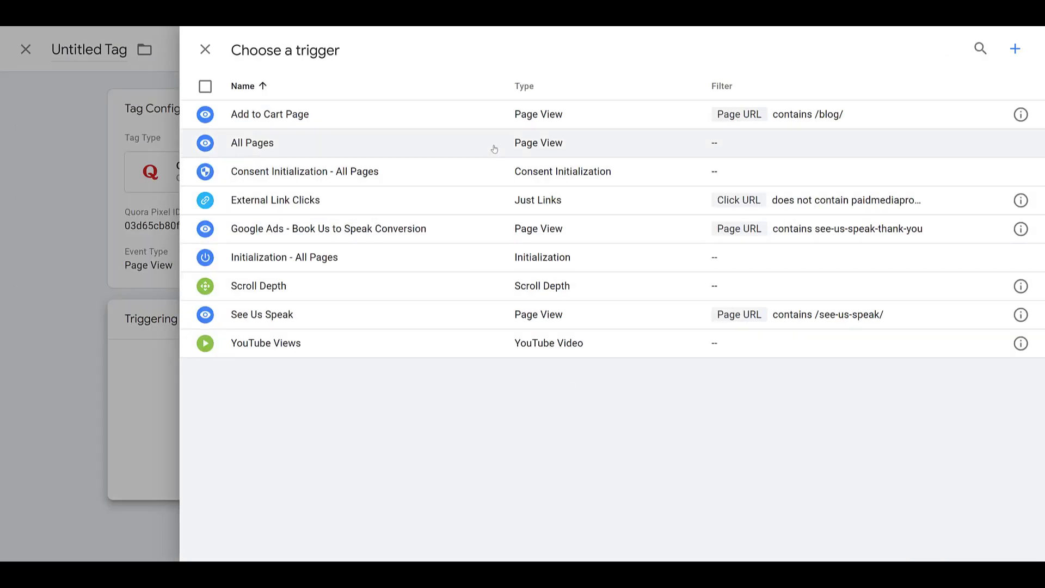
pyautogui.click(252, 142)
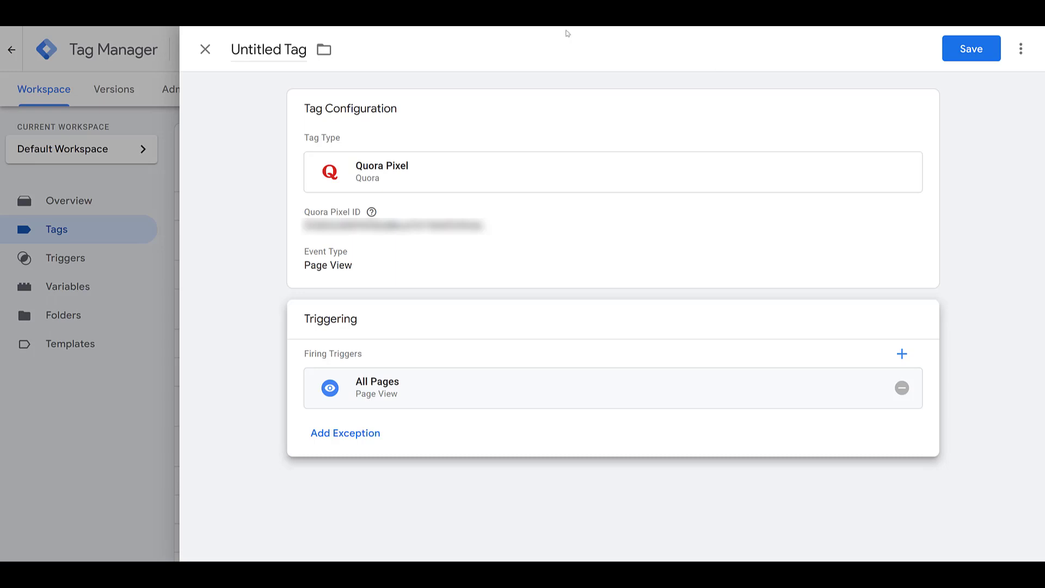
pyautogui.click(205, 49)
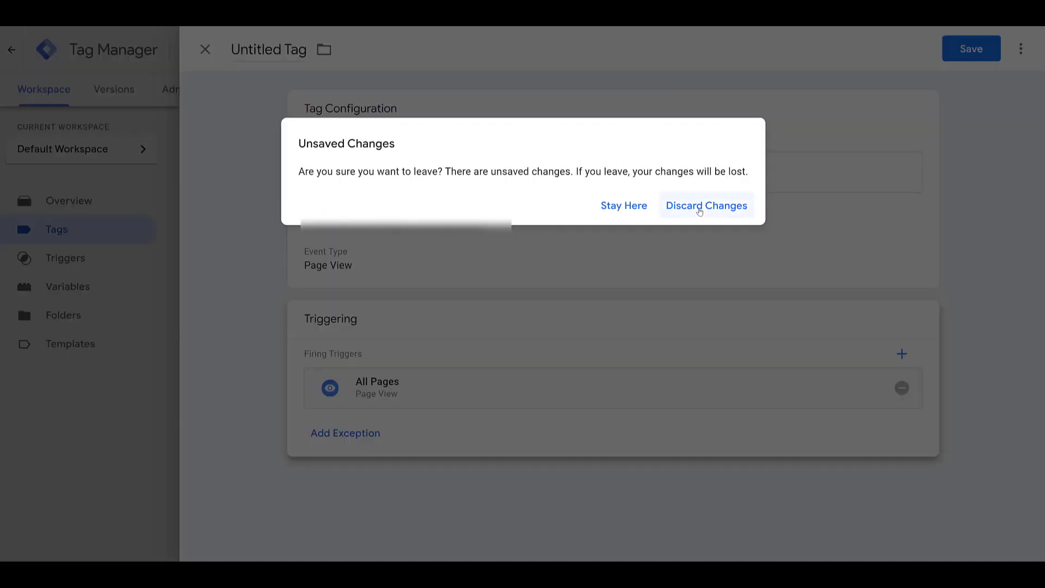
pyautogui.click(705, 206)
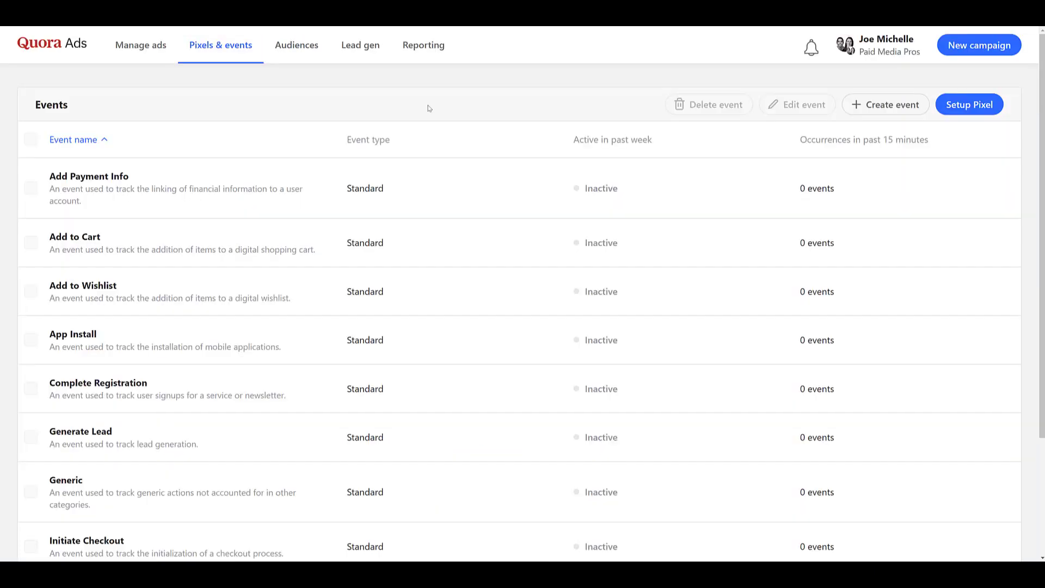
pyautogui.moveTo(296, 44)
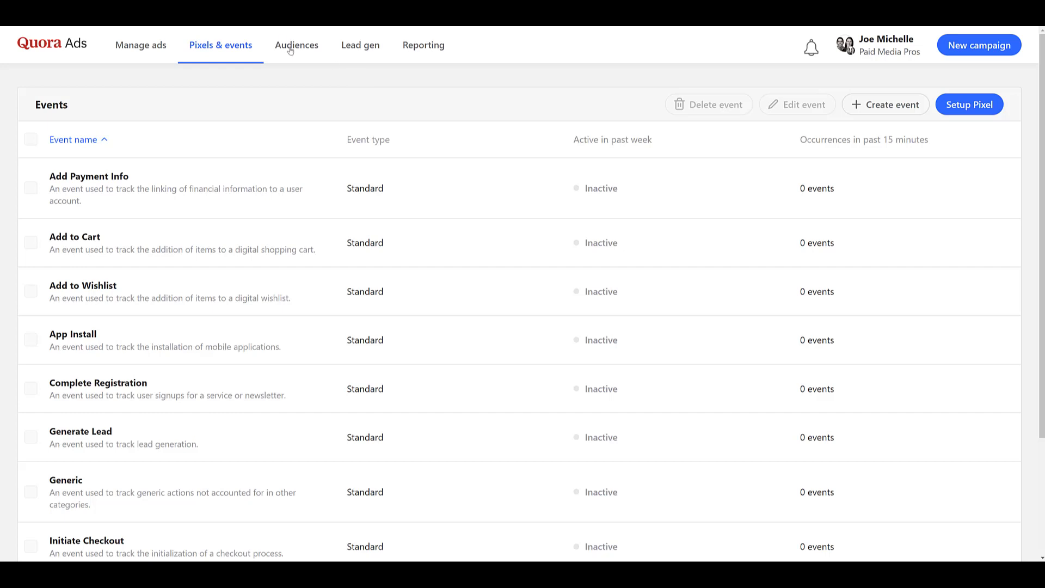
# Step: Show the Audiences list with the Site Visitors - 30 Days audience
pyautogui.click(296, 44)
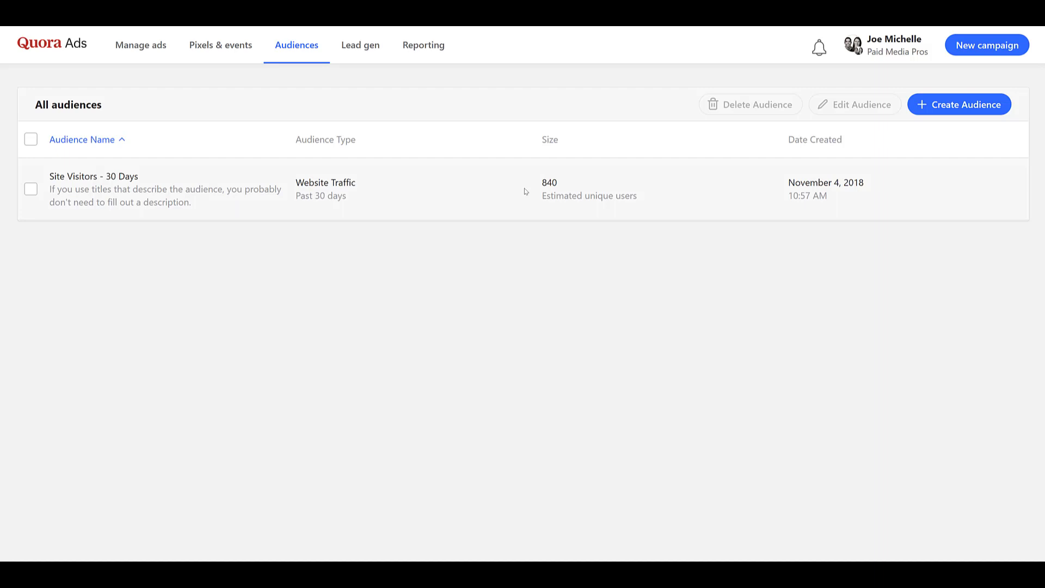
pyautogui.moveTo(585, 274)
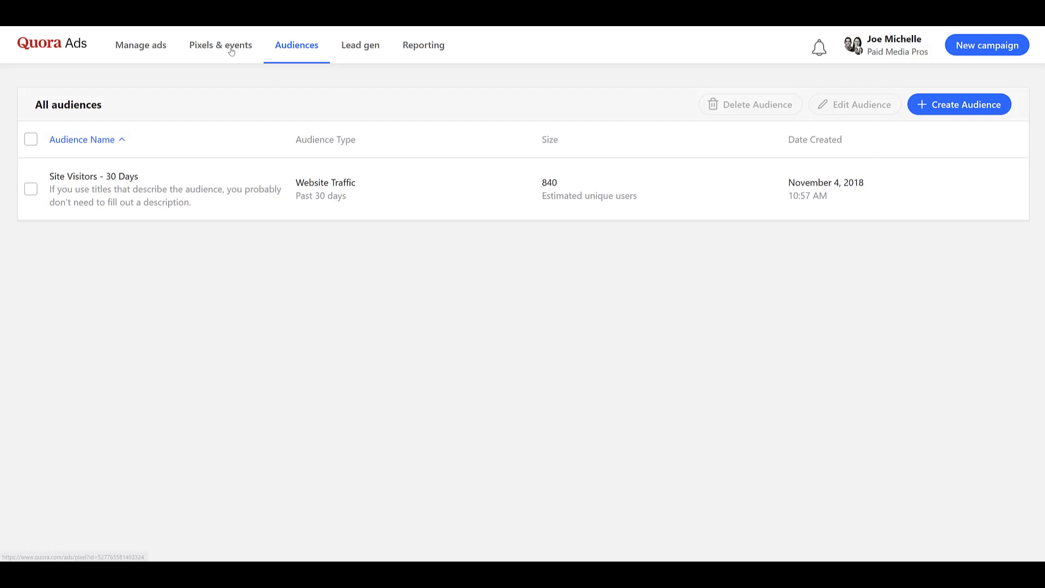
# Step: Start a custom event named 'See Us Speak Thank You' with category Generate Lead
pyautogui.click(220, 45)
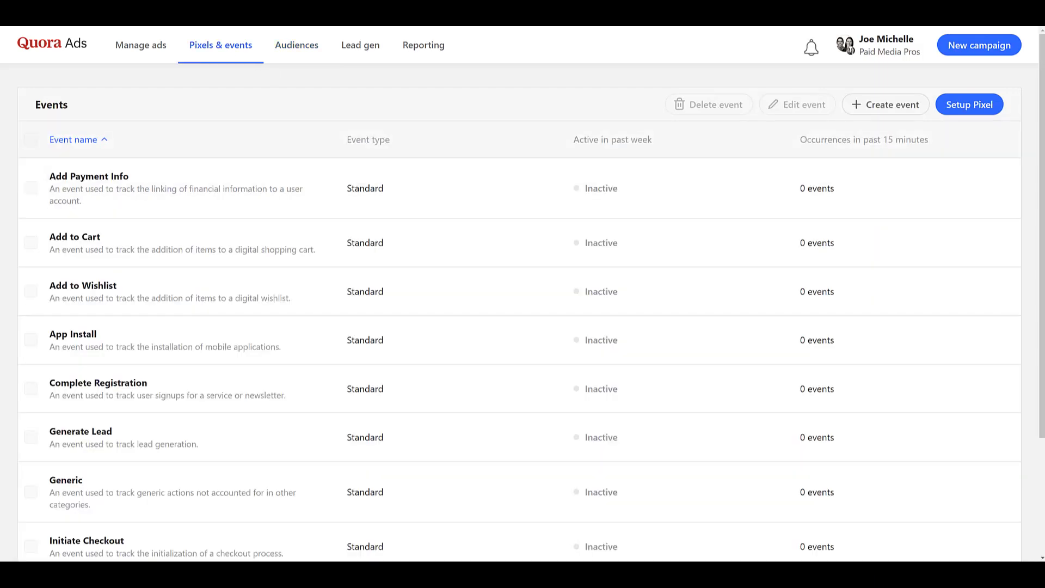
pyautogui.click(885, 104)
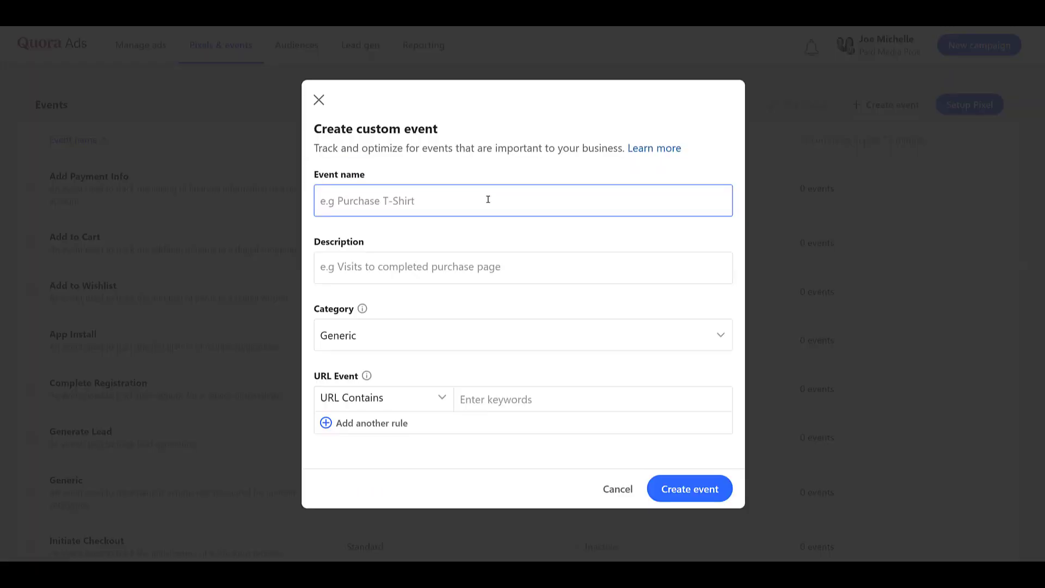
pyautogui.write('See Us Speak Thank You')
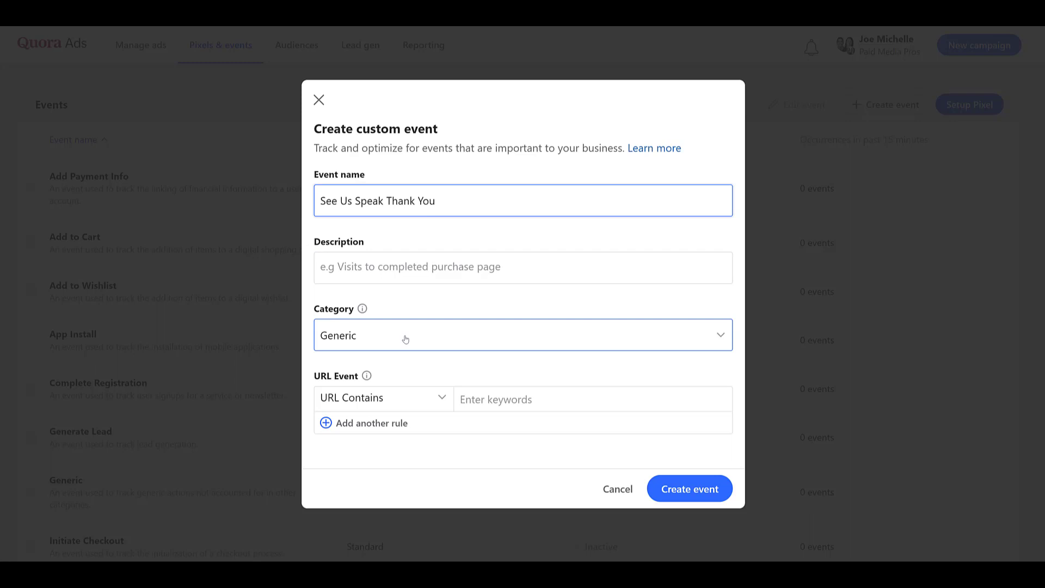
pyautogui.click(522, 335)
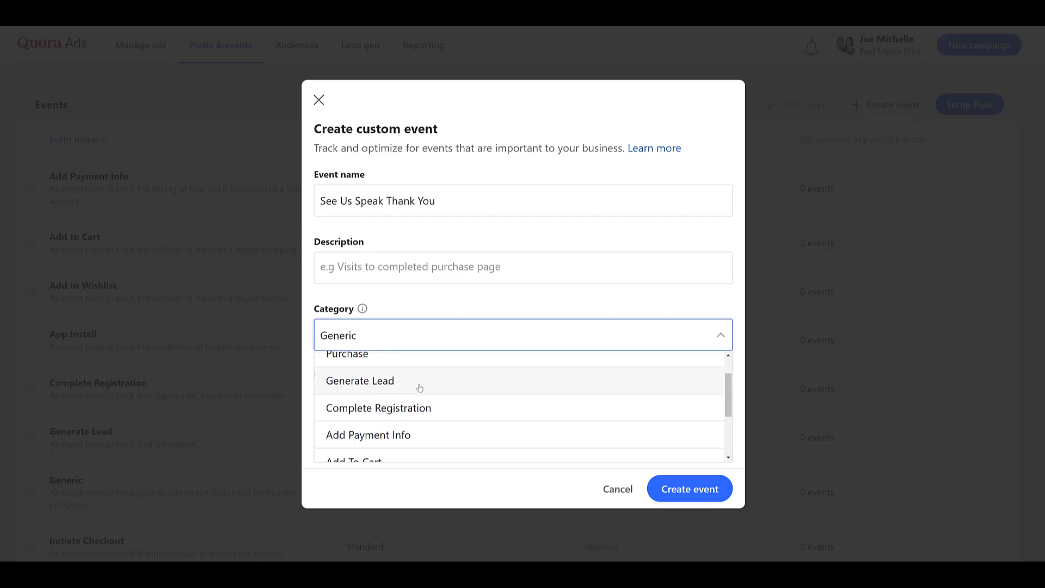
pyautogui.click(360, 380)
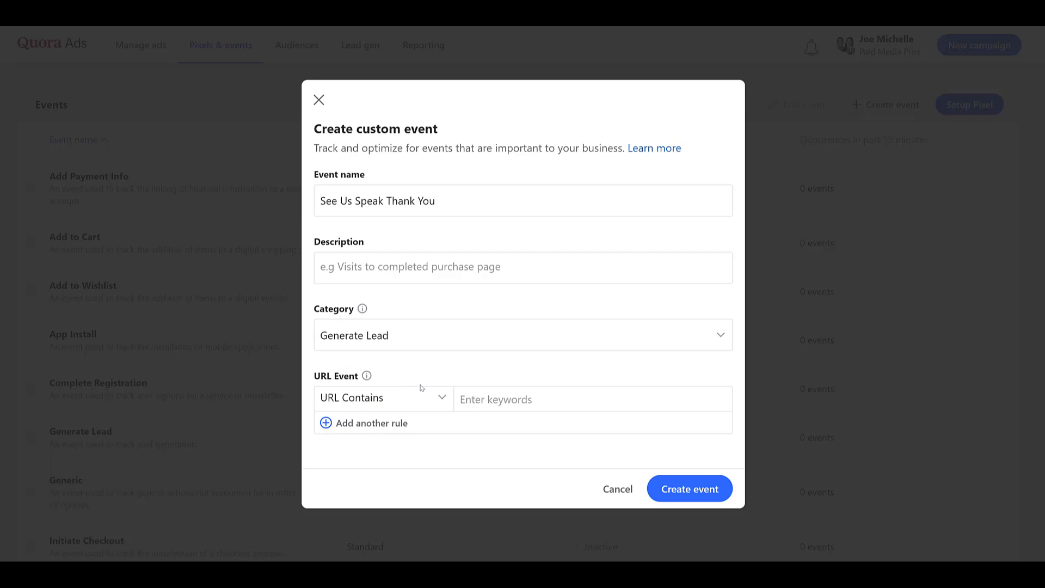
# Step: Match URL Contains 'see-us-speak-thank-you/', describe it as Form completed, and create the event
pyautogui.click(380, 397)
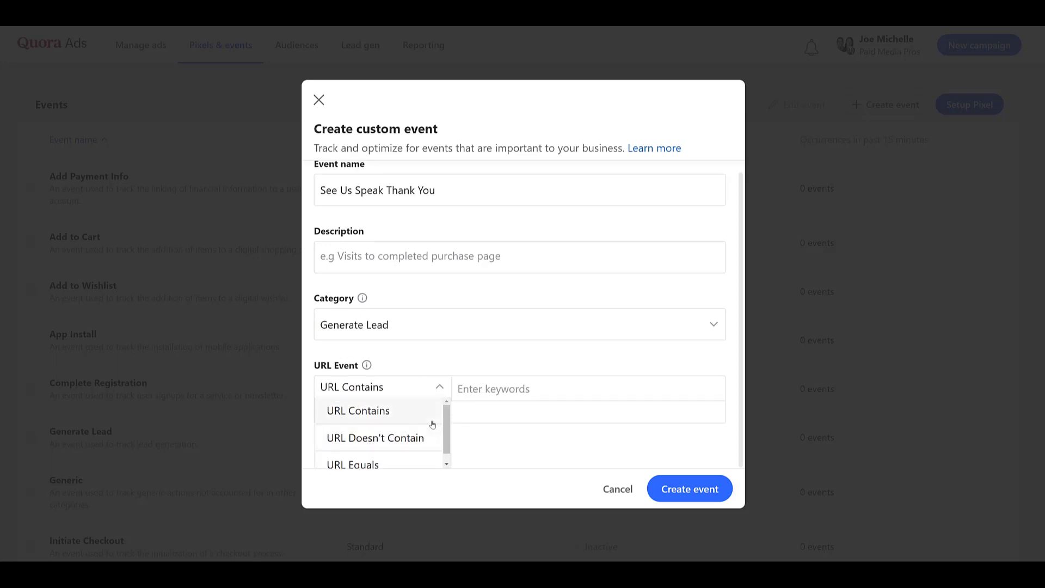
pyautogui.moveTo(377, 438)
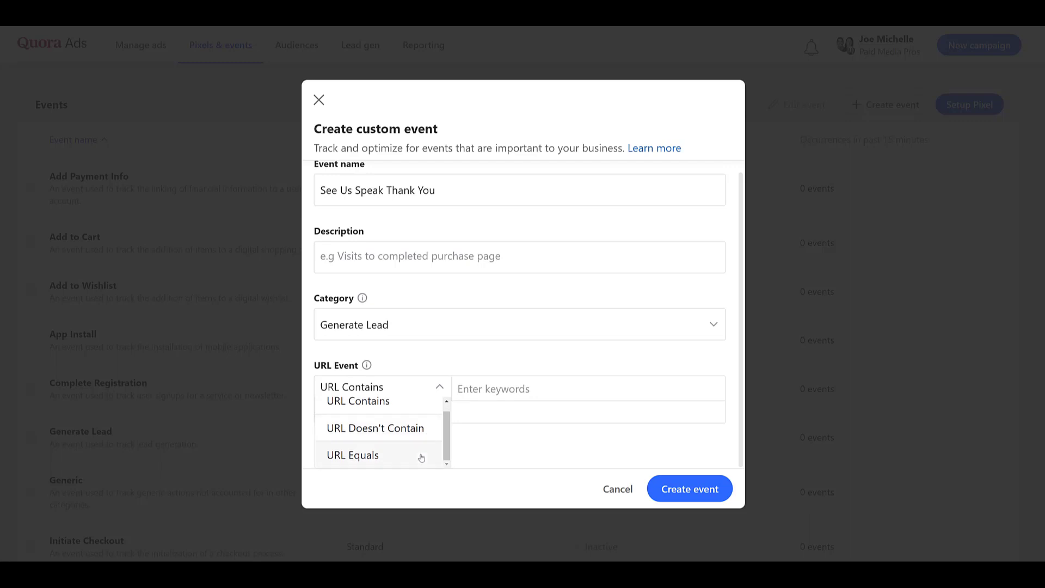
pyautogui.moveTo(421, 450)
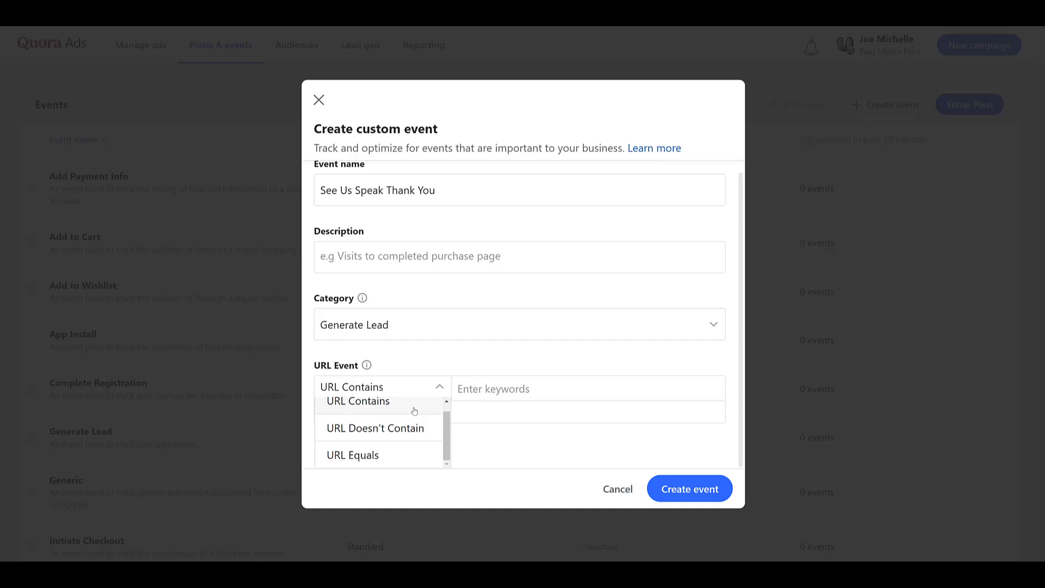
pyautogui.click(357, 401)
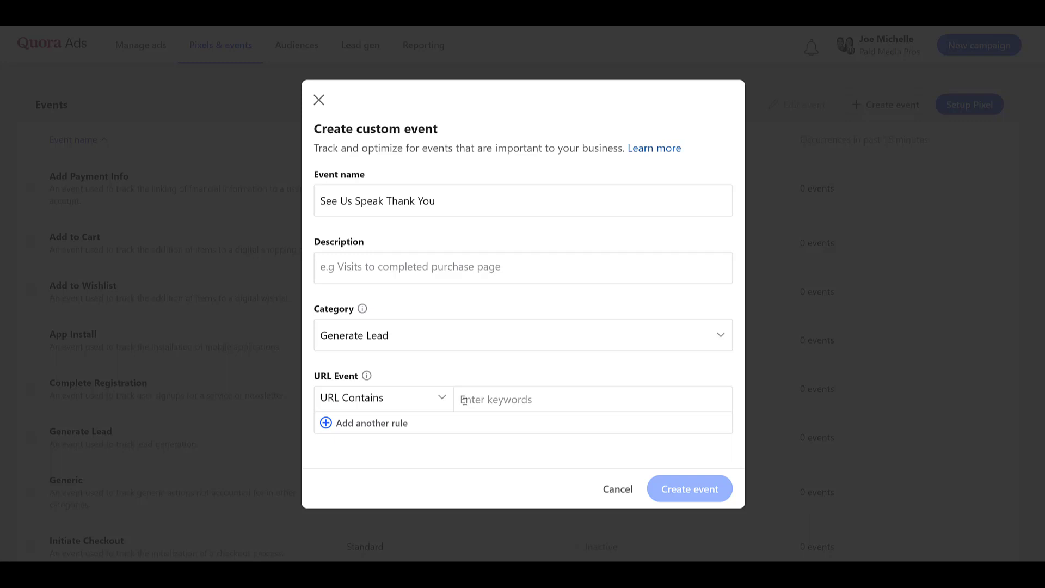
pyautogui.write('see-us-speak-thank-you/')
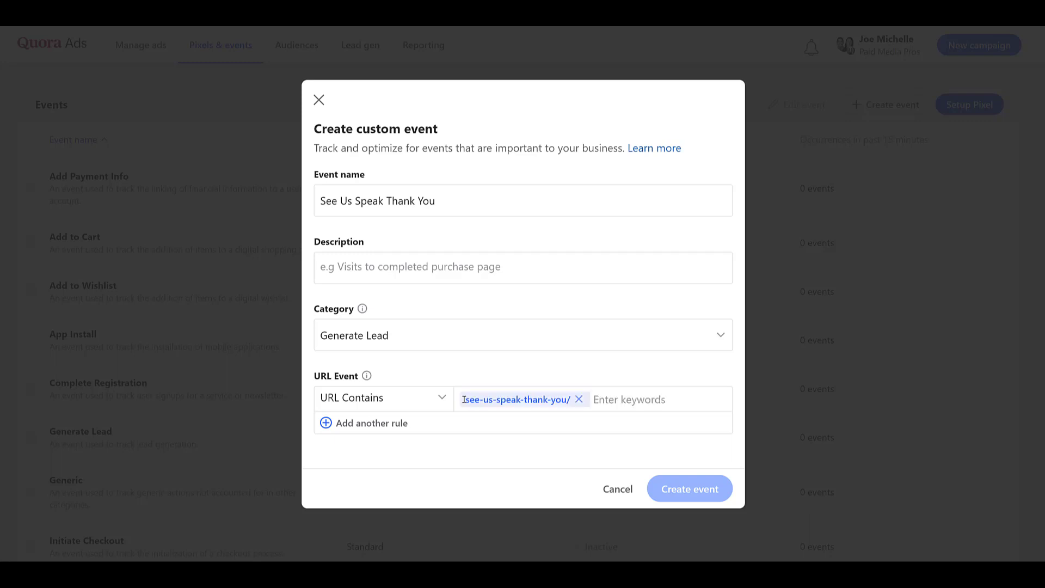
pyautogui.click(523, 267)
pyautogui.write('Form completed')
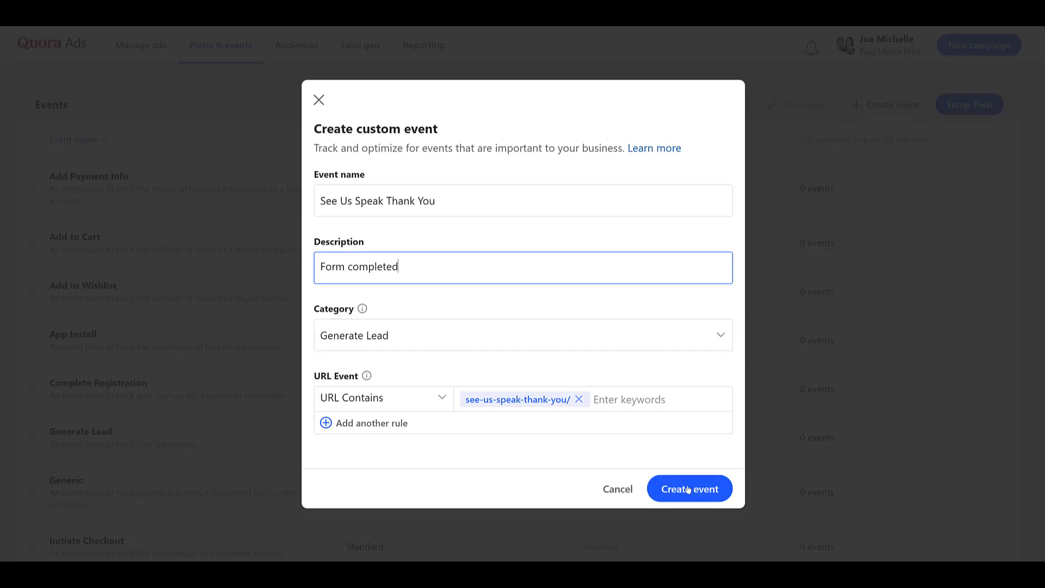
pyautogui.click(689, 488)
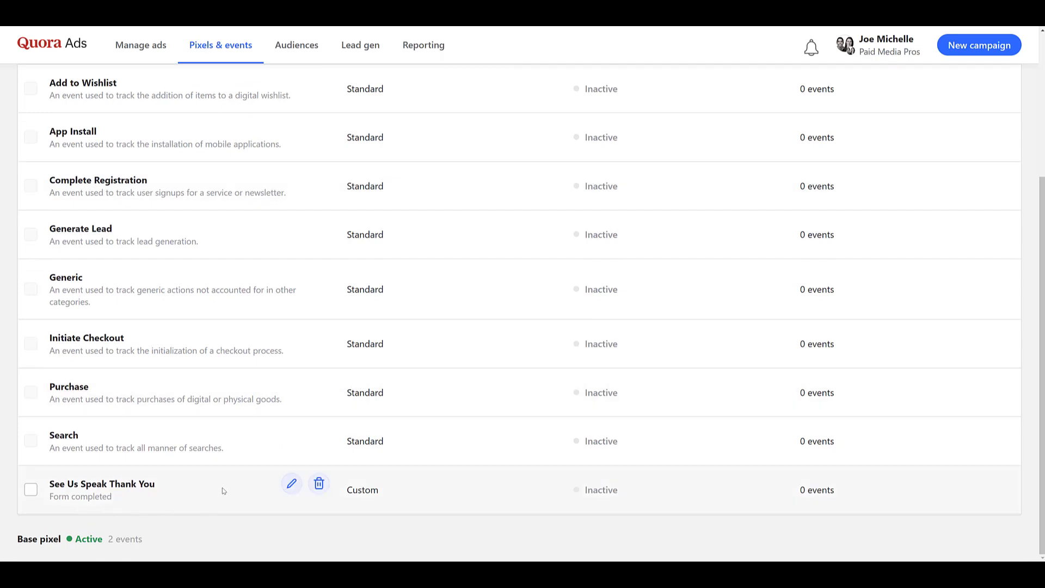
pyautogui.moveTo(400, 495)
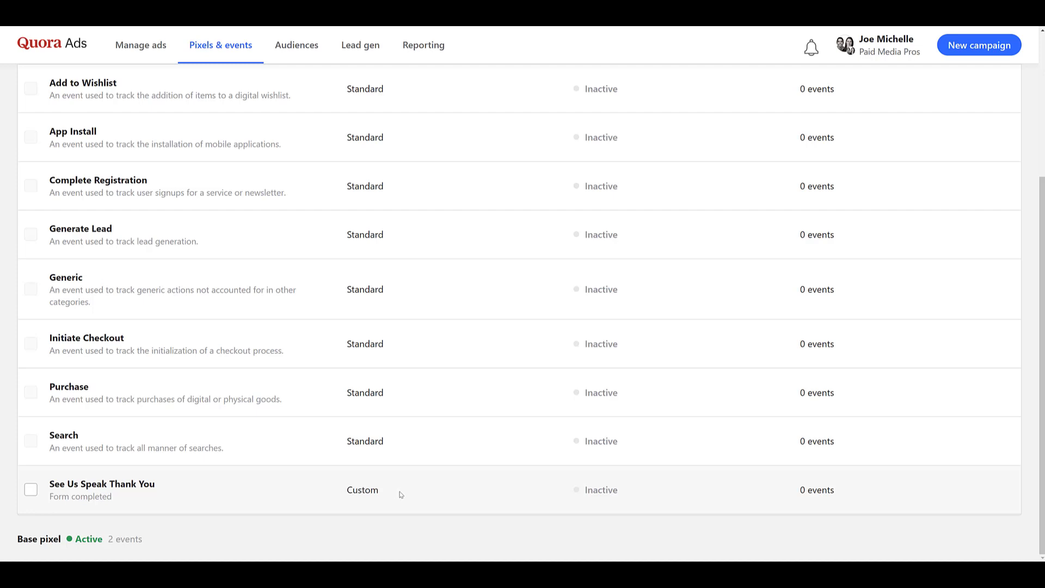
pyautogui.moveTo(377, 507)
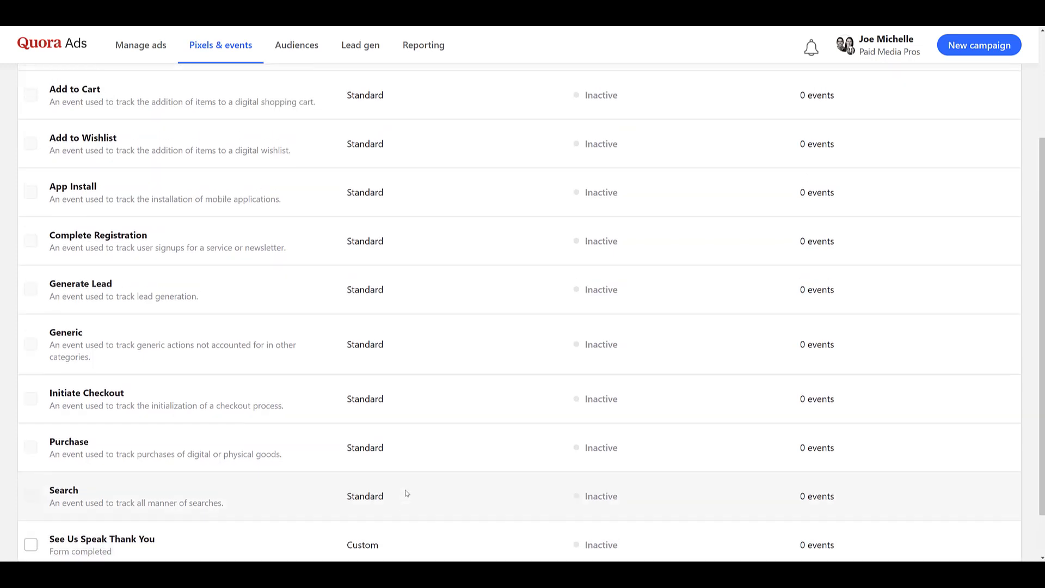
# Step: Scroll the events list to check the new custom event is present
pyautogui.scroll(3)
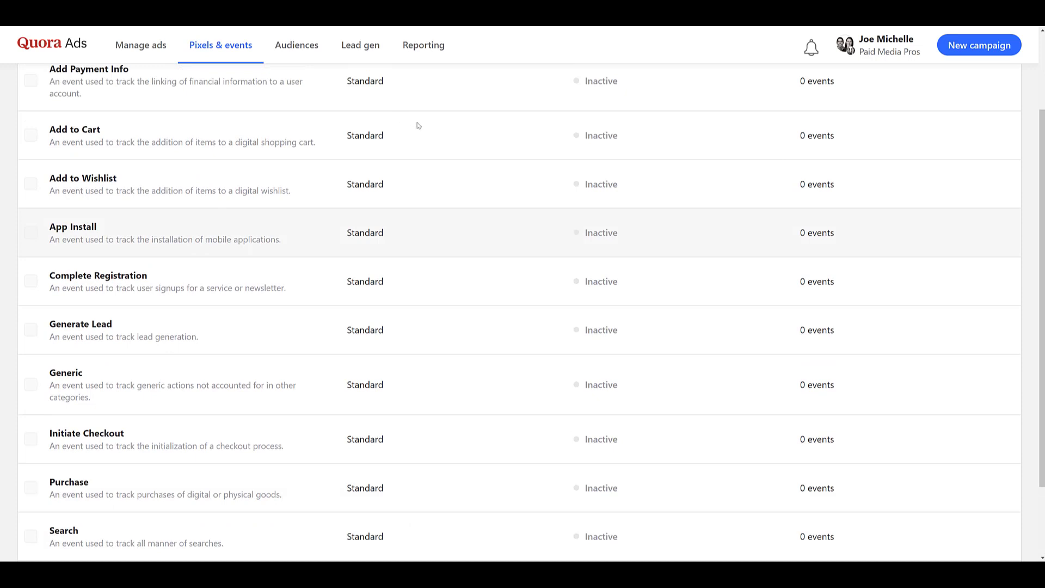
pyautogui.moveTo(445, 139)
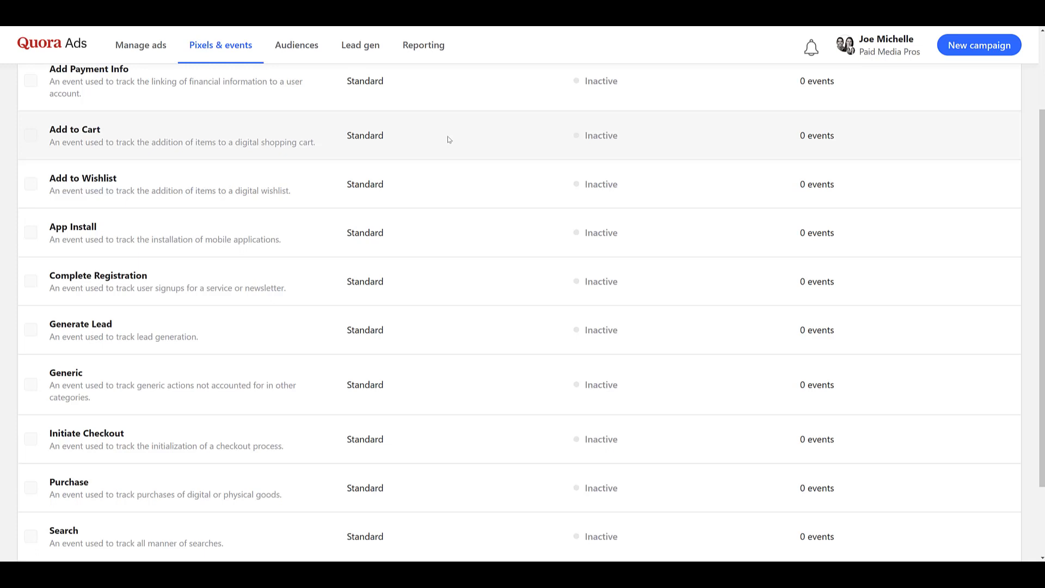
pyautogui.moveTo(476, 372)
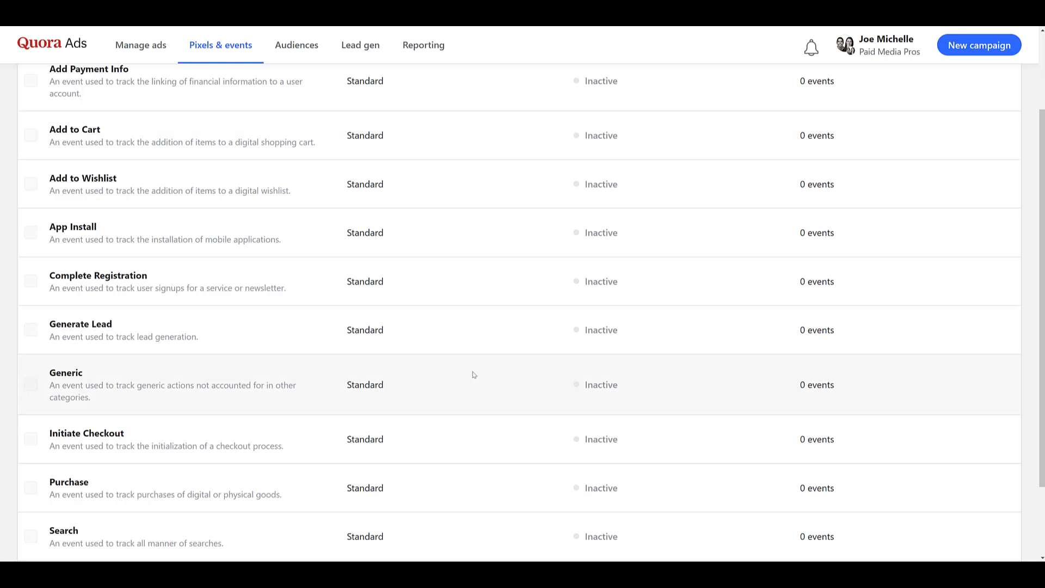
pyautogui.moveTo(483, 300)
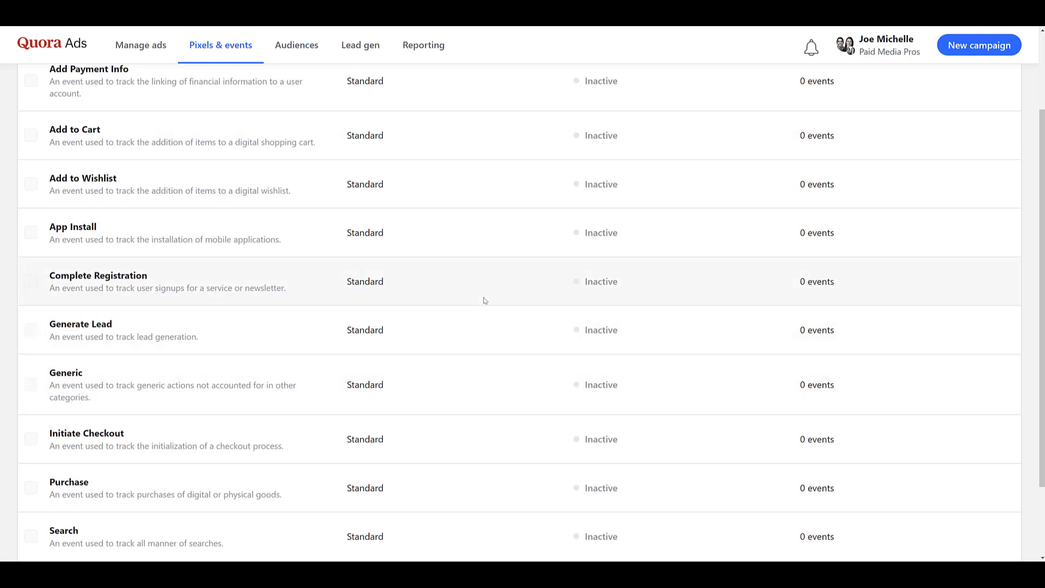
pyautogui.moveTo(475, 244)
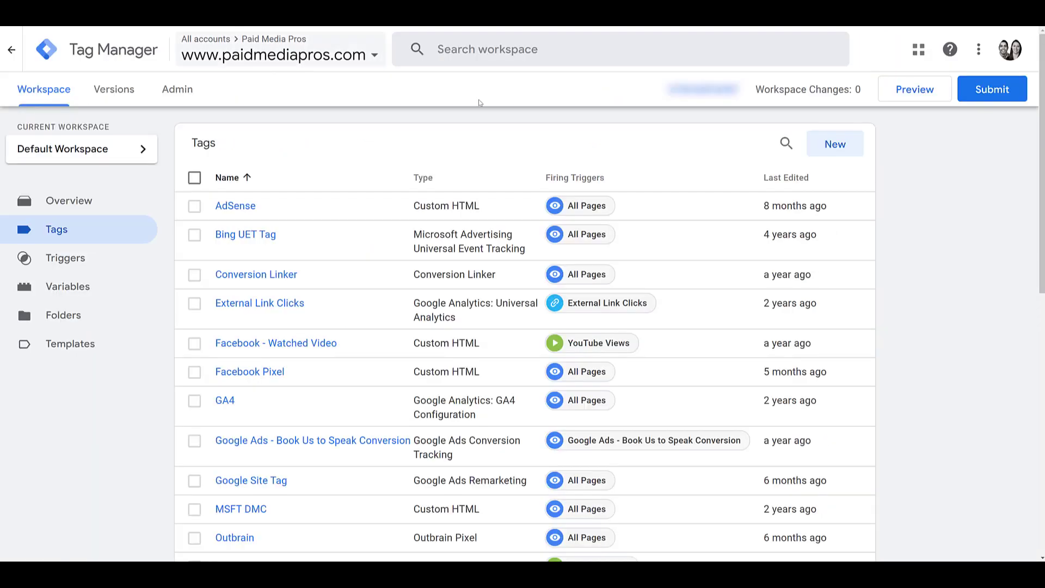
# Step: Create a tag named 'Quora - Video Views Event' of type Quora Pixel and look up the Pixel ID
pyautogui.click(835, 143)
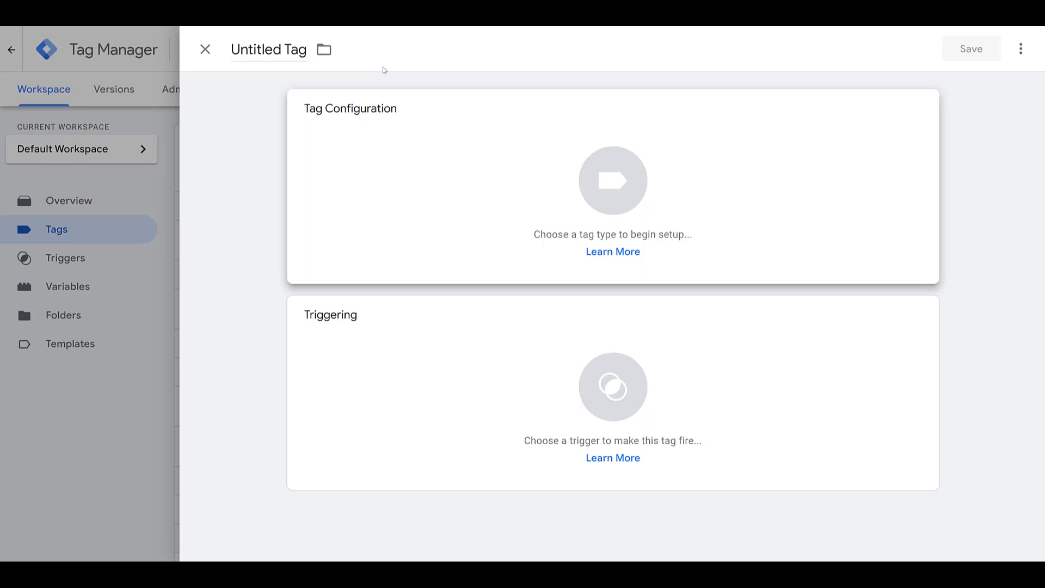
pyautogui.click(268, 50)
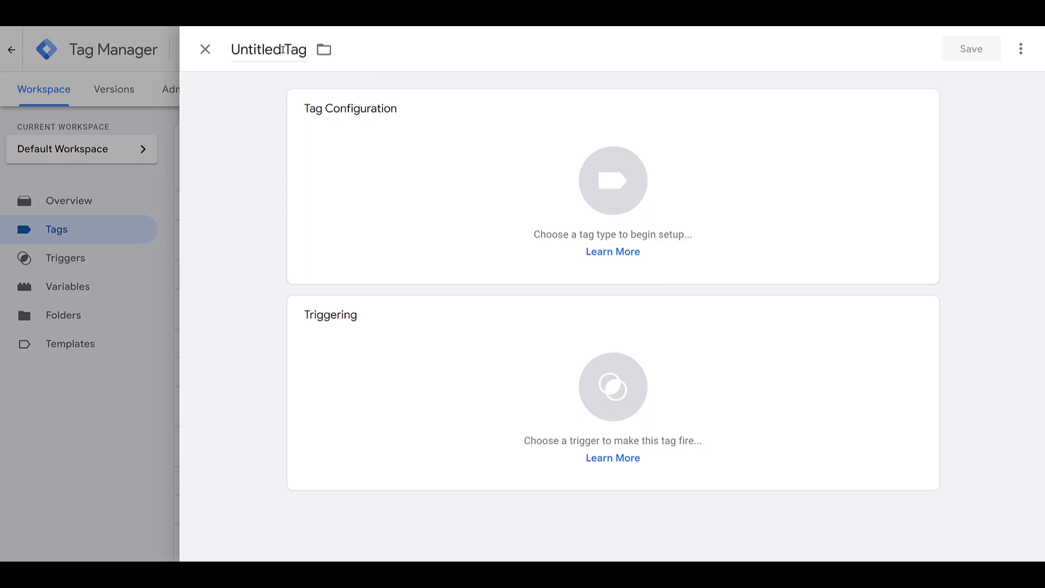
pyautogui.write('Quora - Video Views Event')
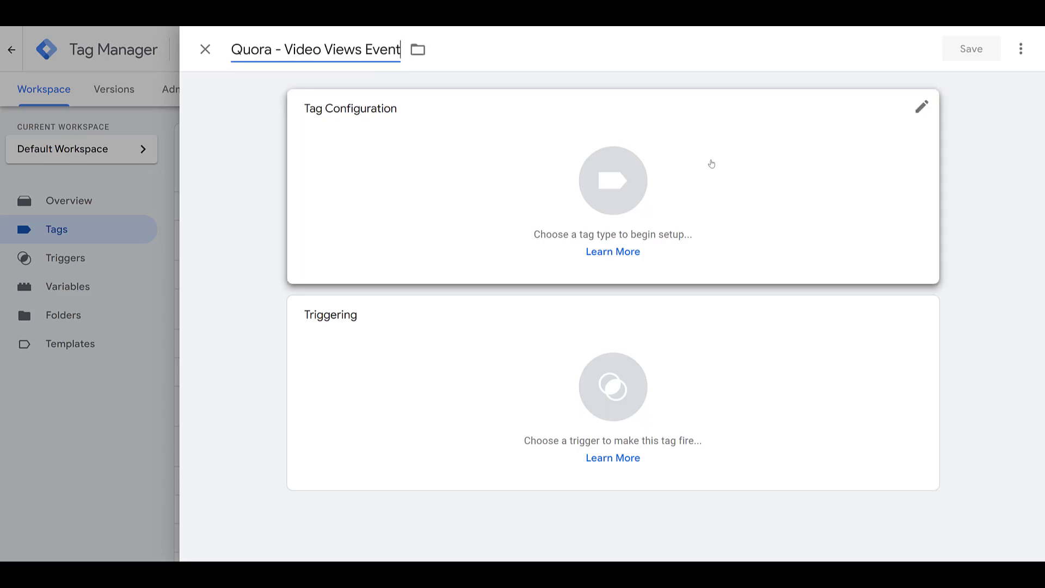
pyautogui.click(922, 106)
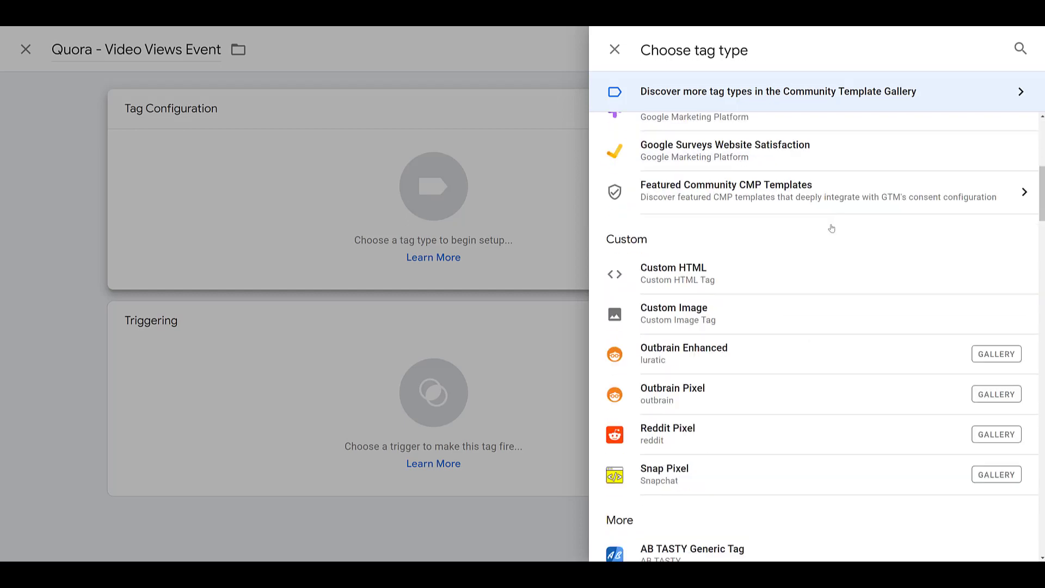
pyautogui.scroll(-3)
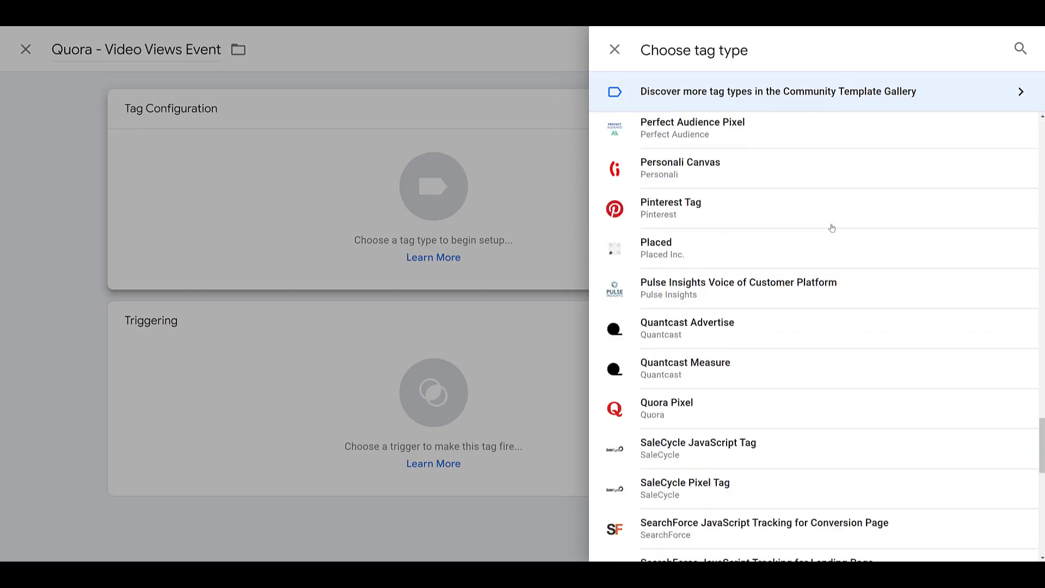
pyautogui.click(666, 407)
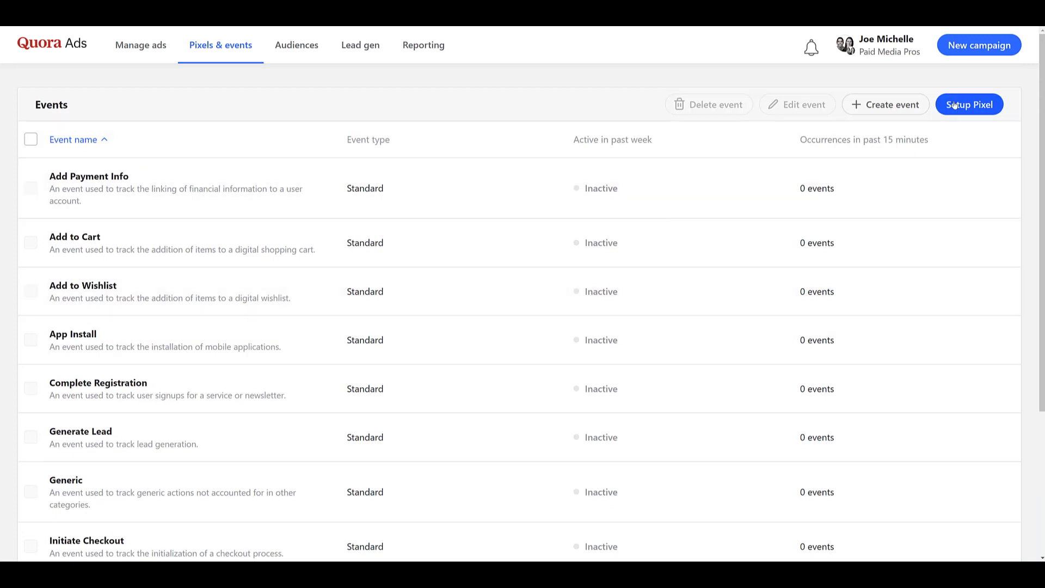
pyautogui.click(969, 104)
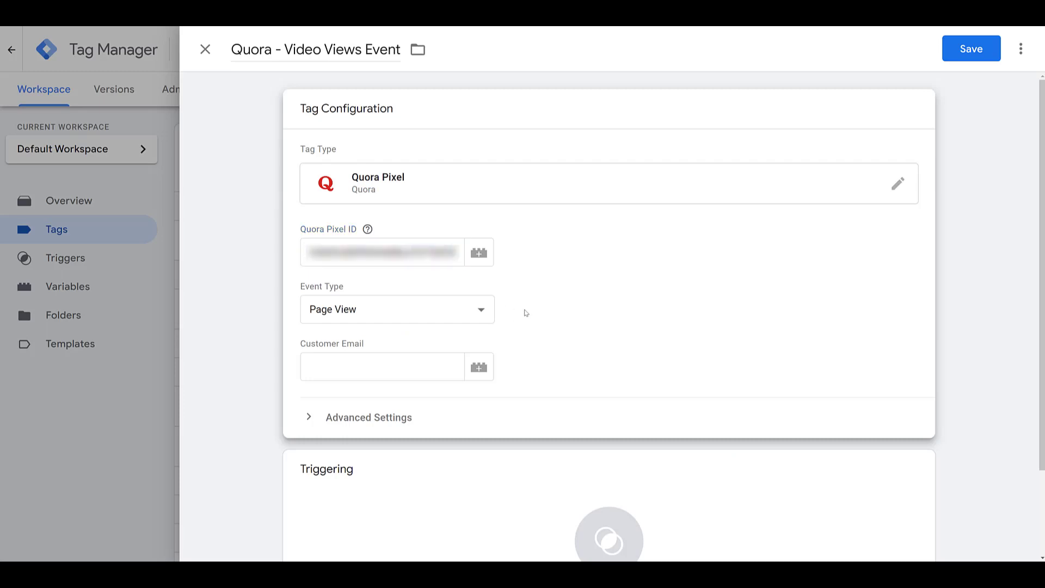
pyautogui.moveTo(476, 309)
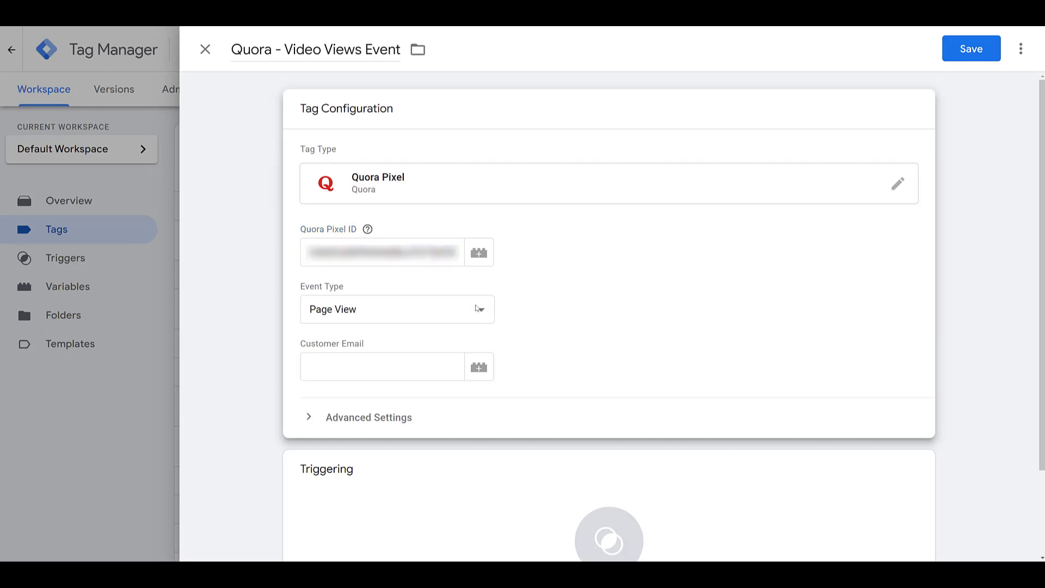
# Step: Set the tag's Event Type to Generic instead of Page View
pyautogui.click(398, 308)
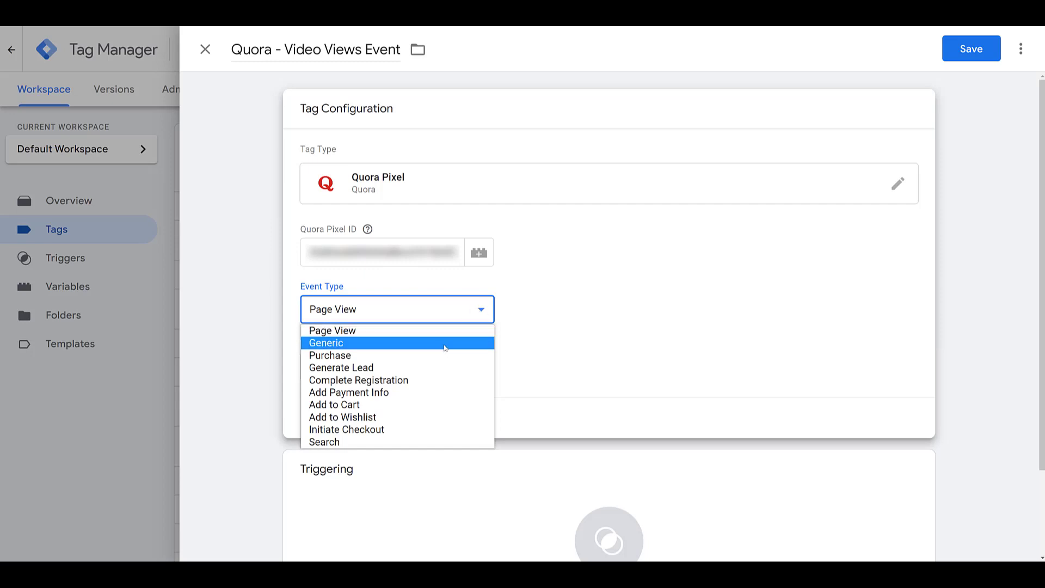
pyautogui.click(327, 342)
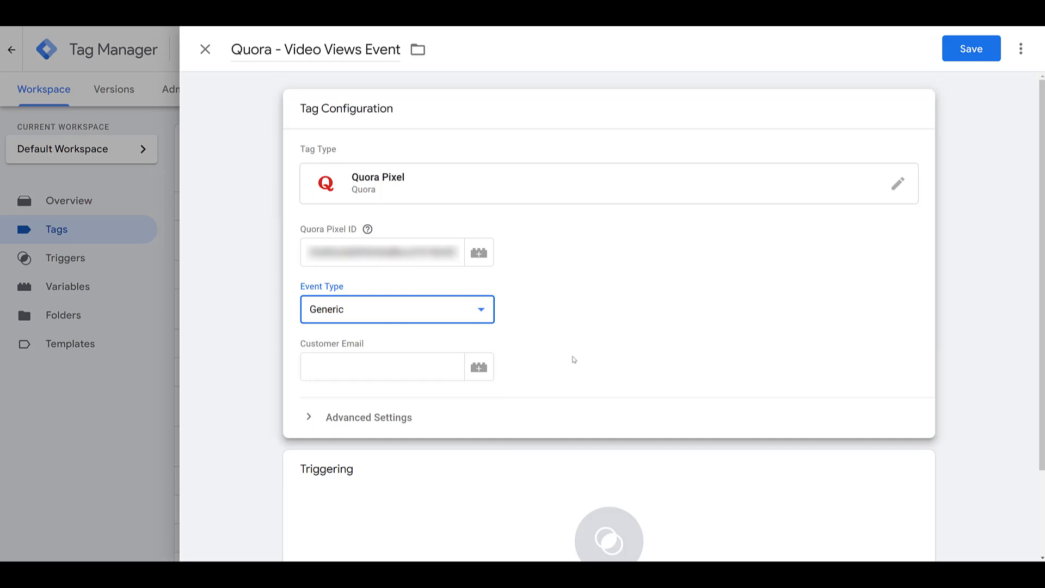
pyautogui.moveTo(571, 359)
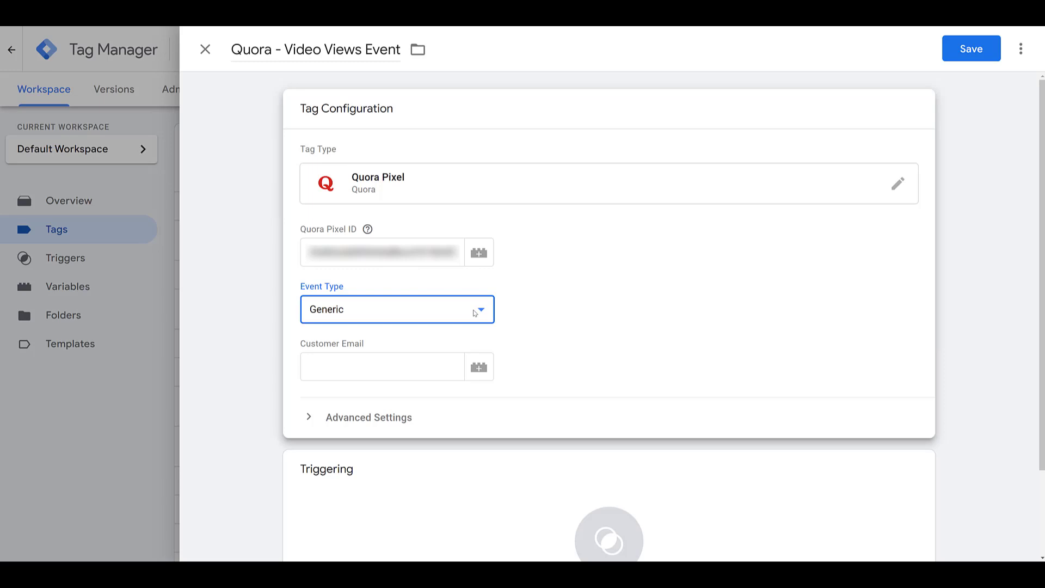
pyautogui.click(397, 308)
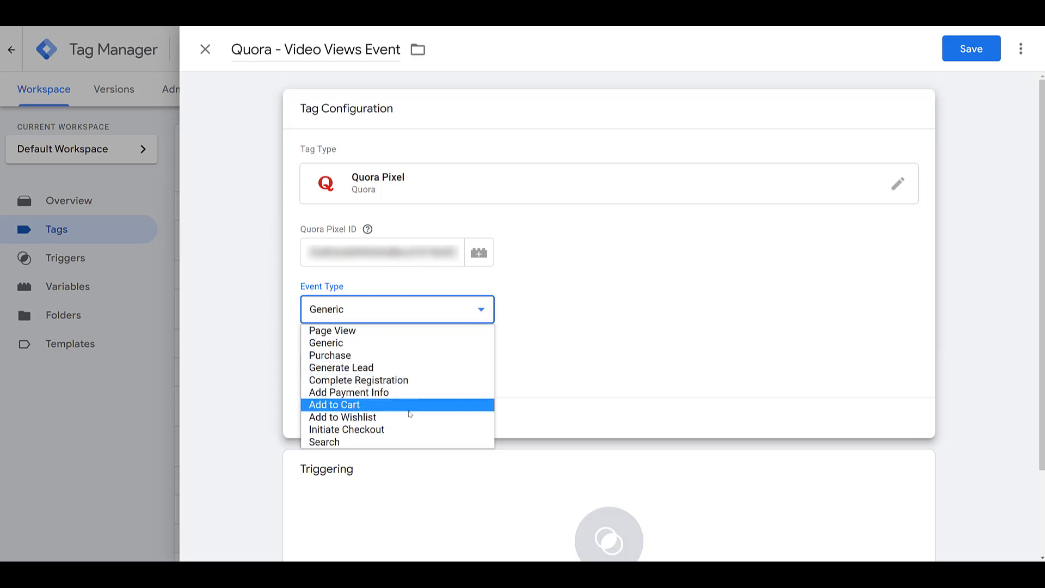
pyautogui.moveTo(419, 342)
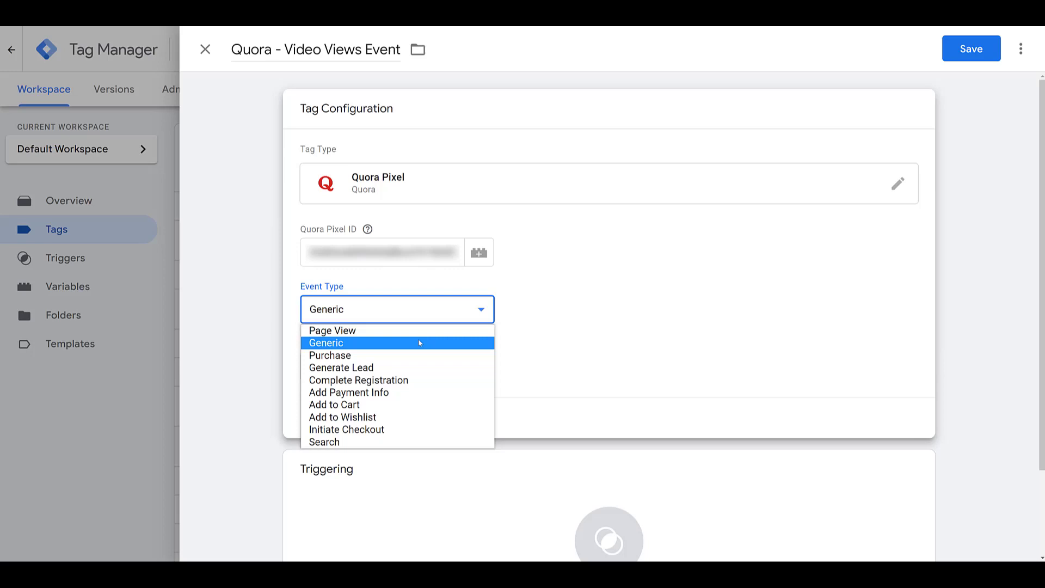
pyautogui.click(326, 342)
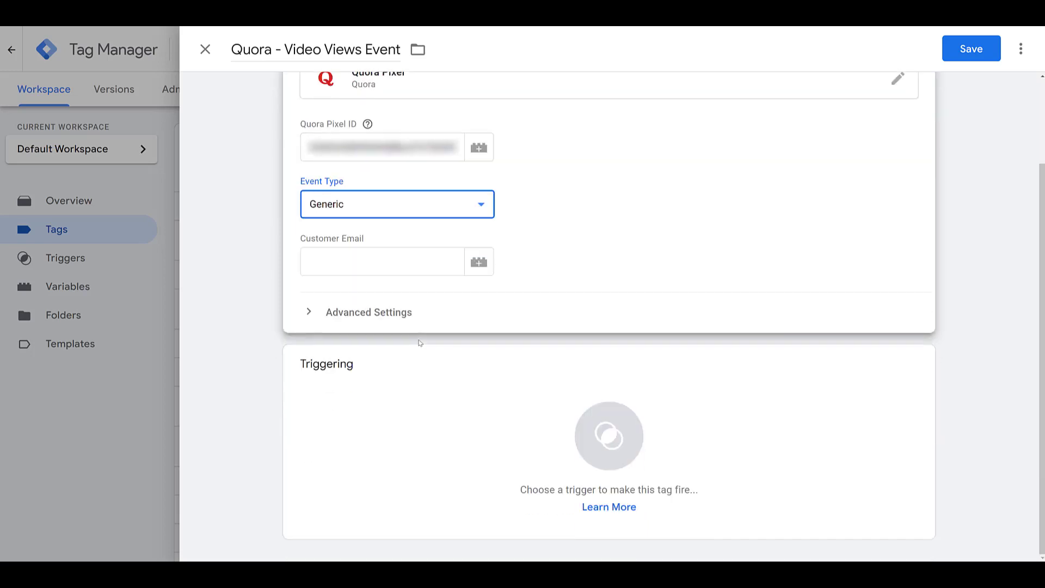
# Step: Attach a YouTube Video trigger to the Quora - Video Views Event tag and save it
pyautogui.click(608, 437)
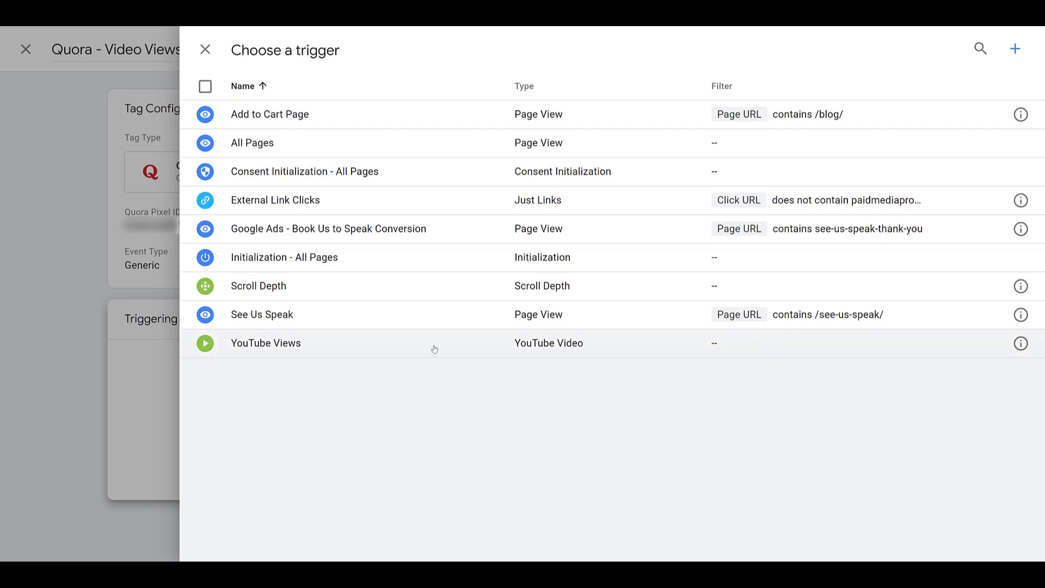
pyautogui.moveTo(1016, 49)
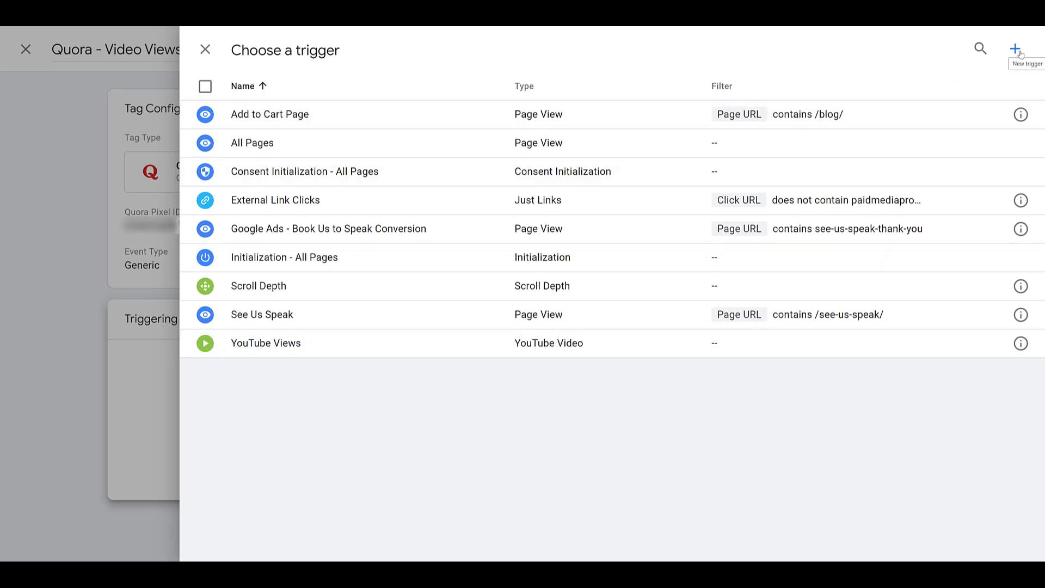
pyautogui.click(1025, 48)
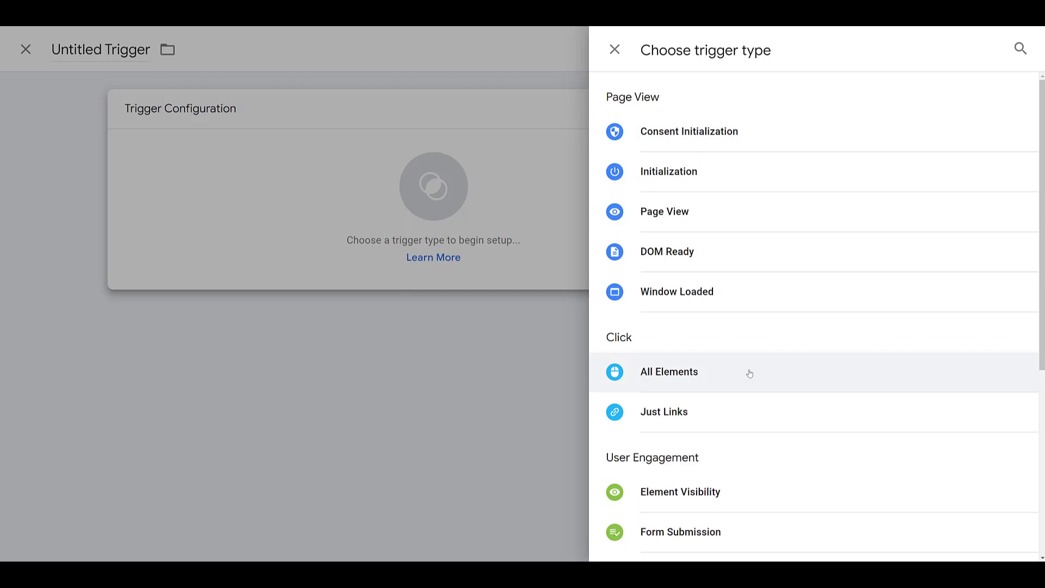
pyautogui.moveTo(746, 417)
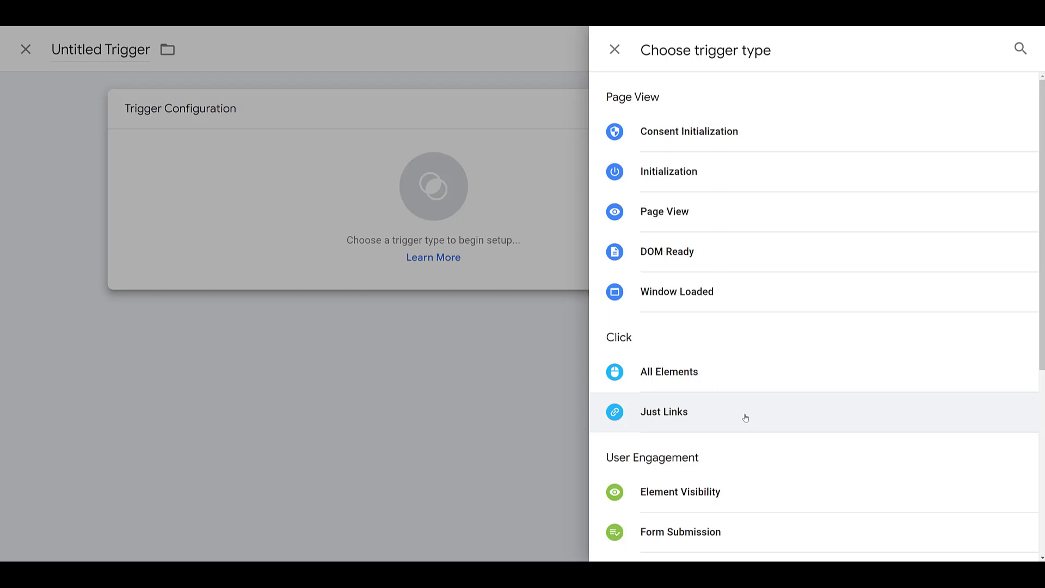
pyautogui.scroll(-3)
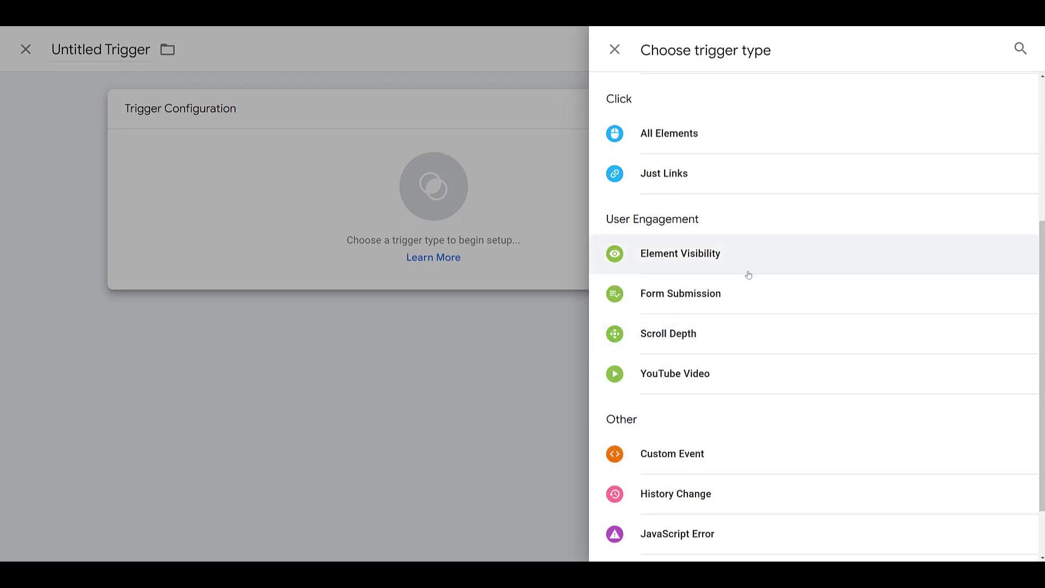
pyautogui.moveTo(754, 255)
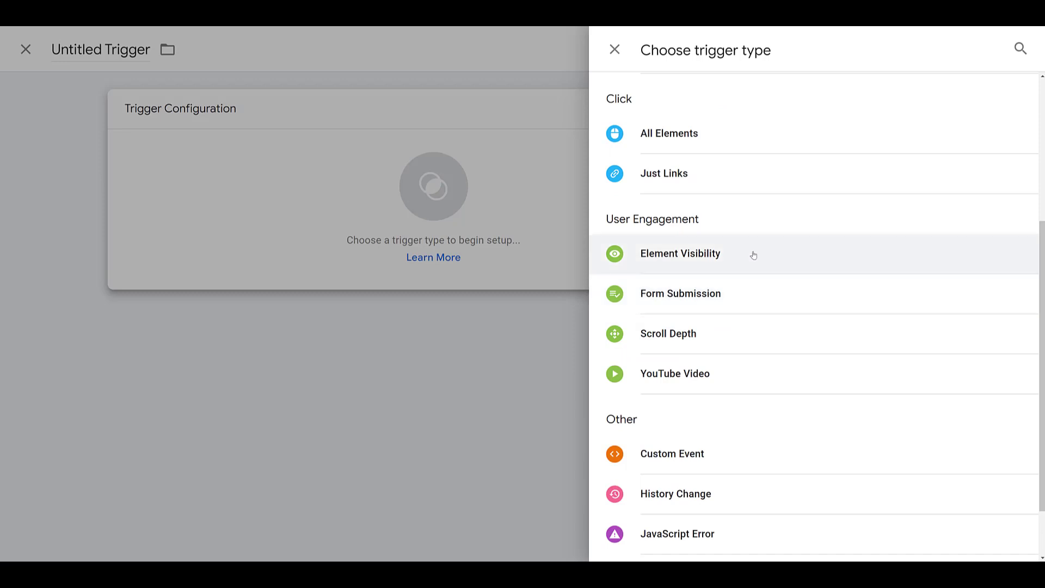
pyautogui.click(614, 49)
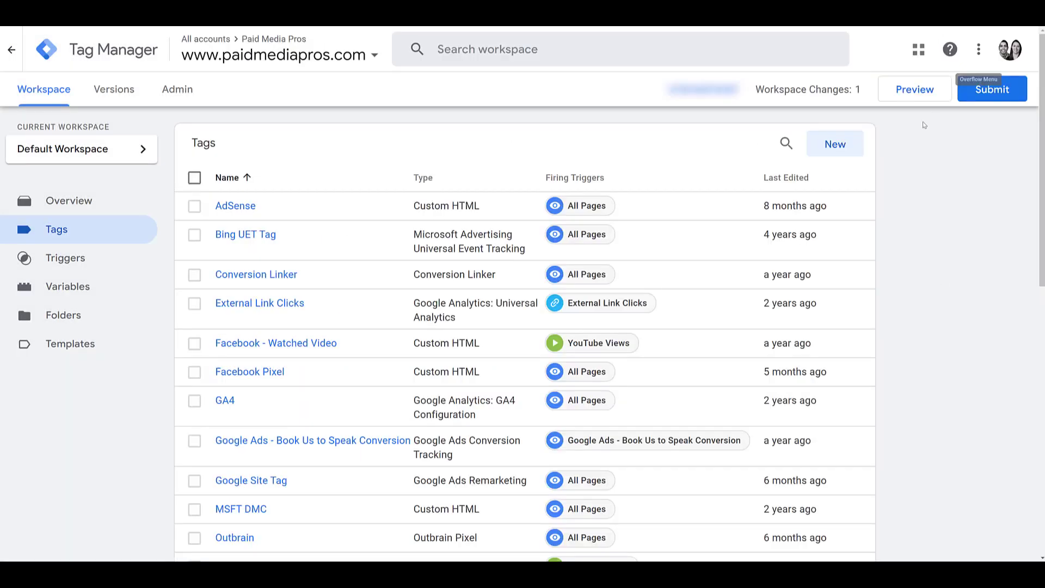
pyautogui.moveTo(920, 130)
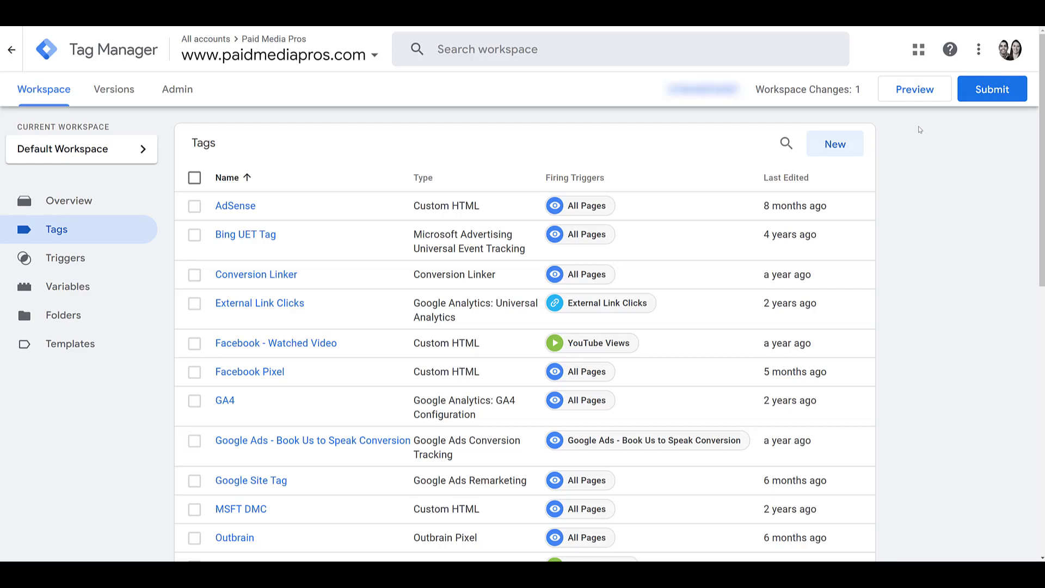
# Step: Connect Tag Assistant preview to paidmediapros.com and play the latest Google Ads video
pyautogui.click(915, 89)
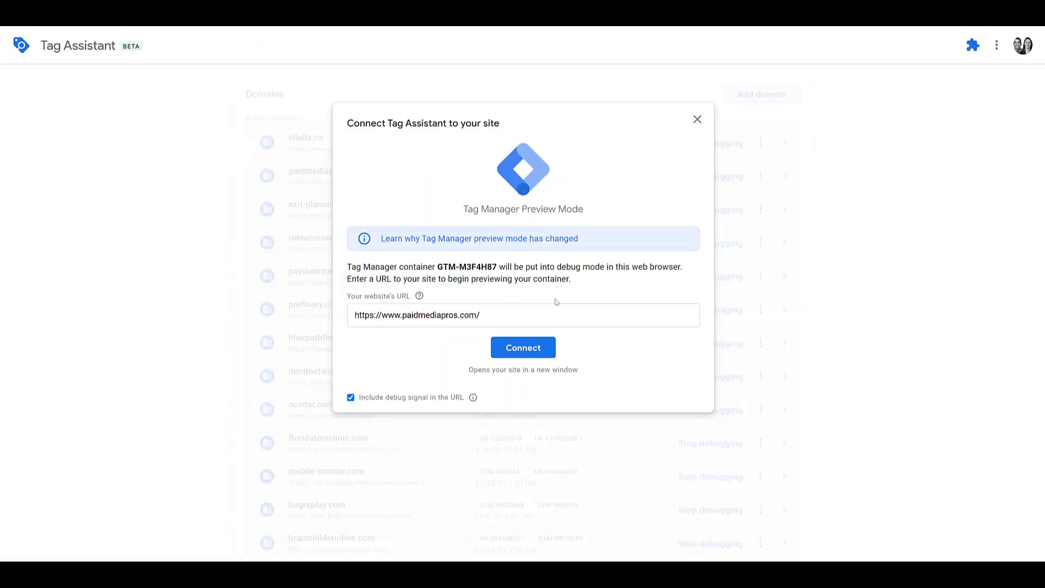
pyautogui.click(523, 315)
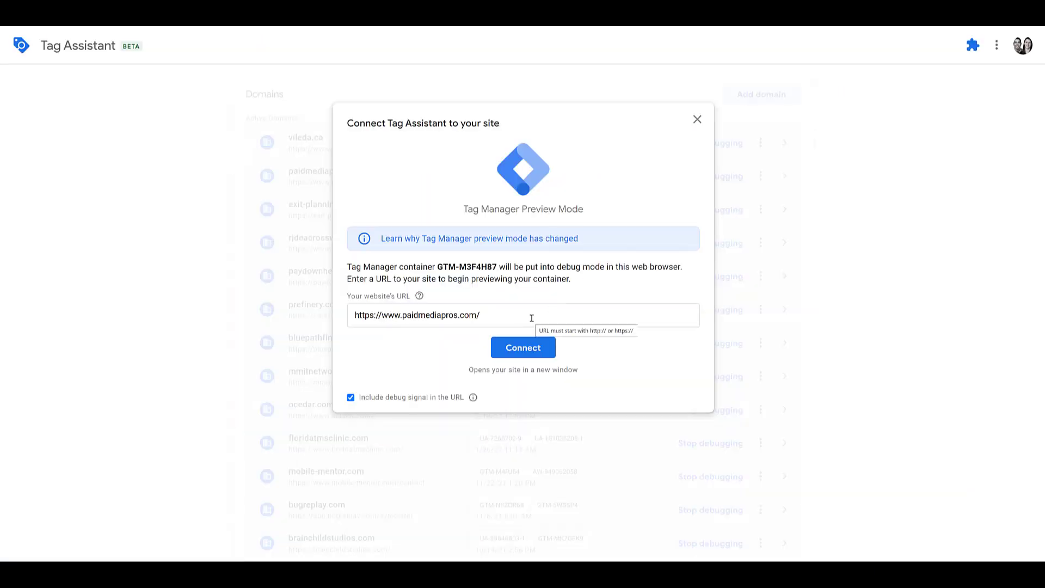
pyautogui.click(522, 347)
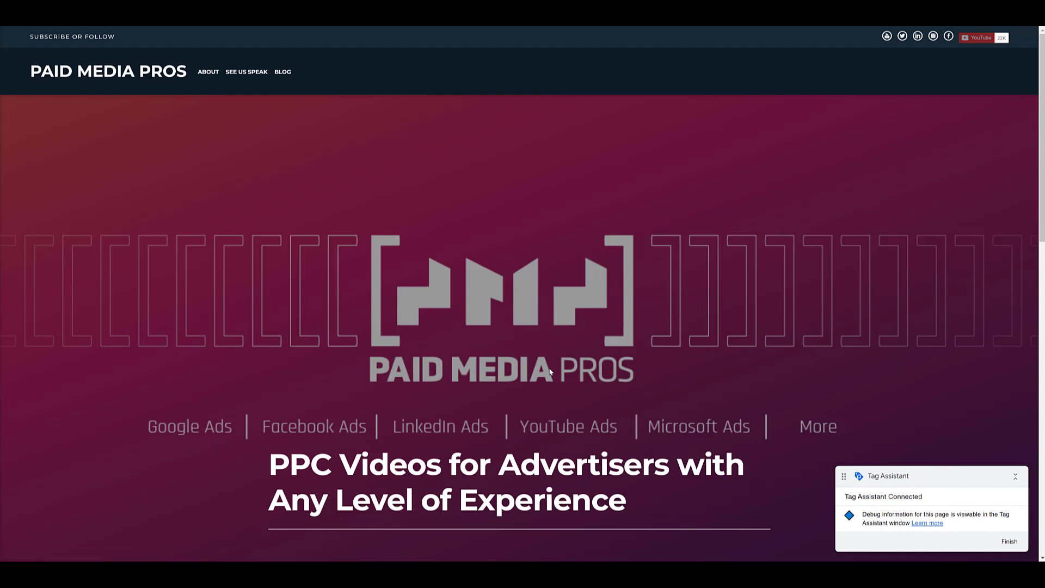
pyautogui.scroll(-3)
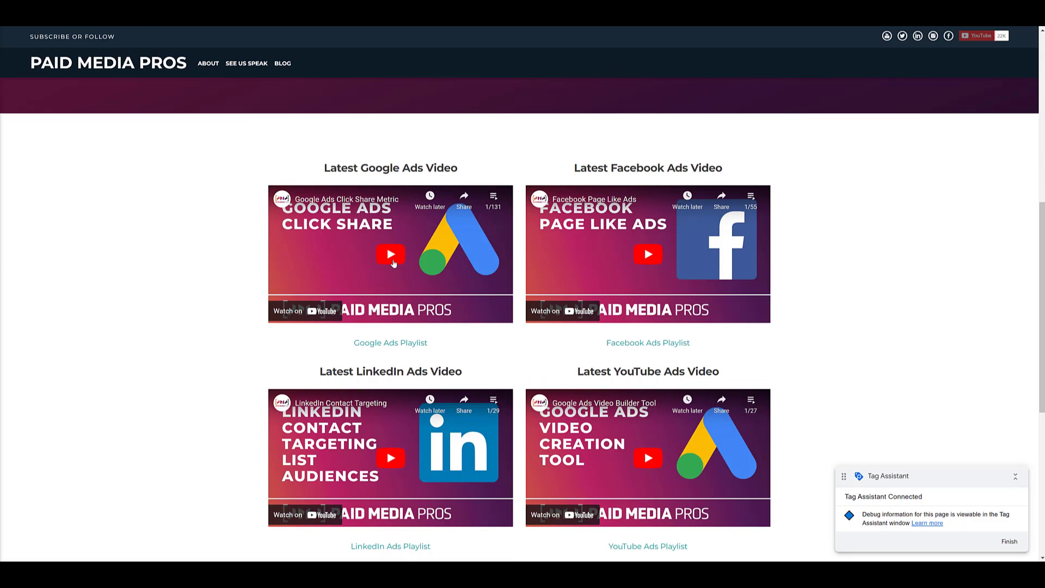
pyautogui.click(391, 255)
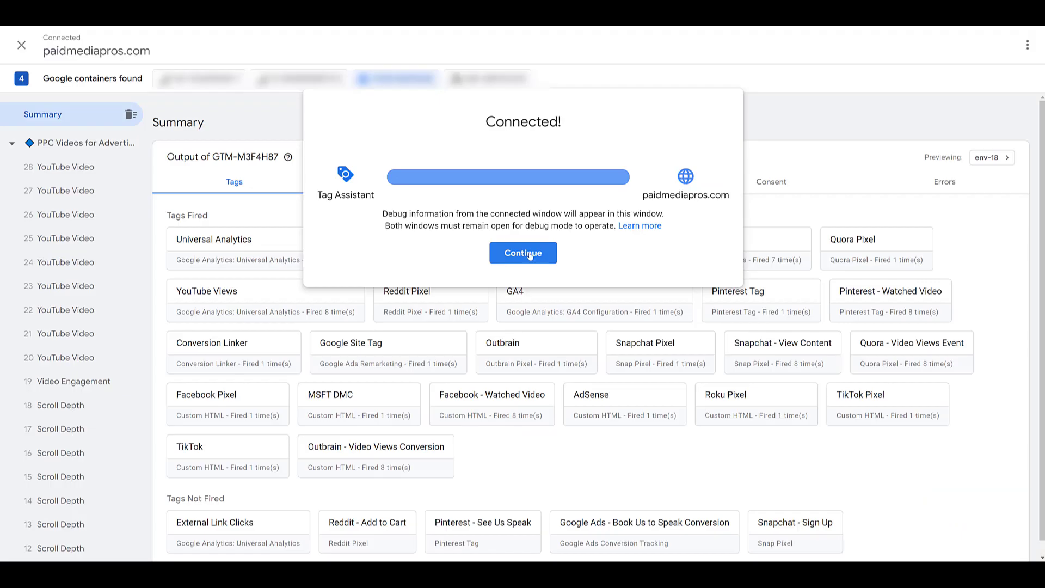
pyautogui.click(523, 252)
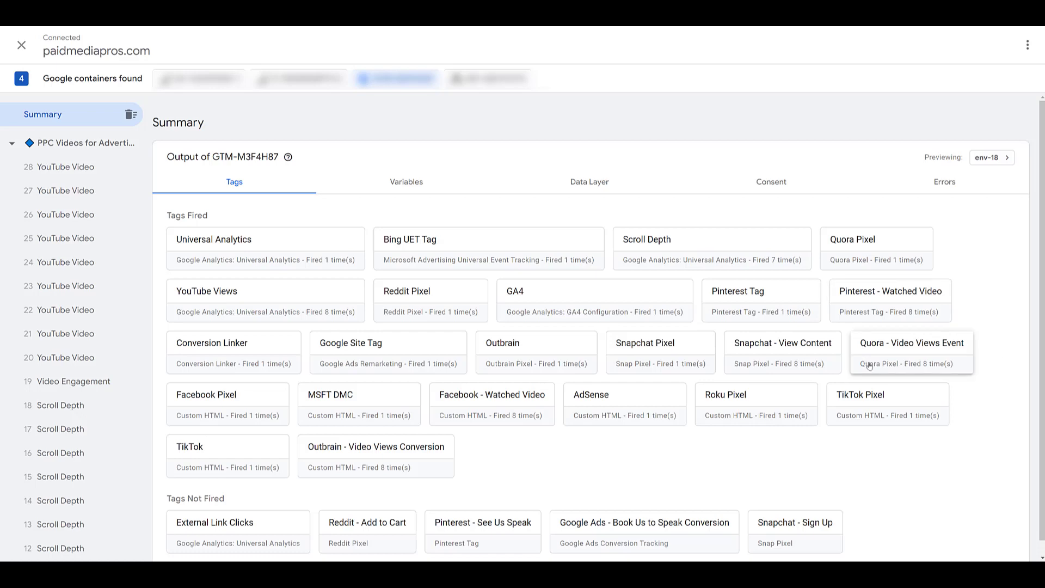
pyautogui.moveTo(826, 356)
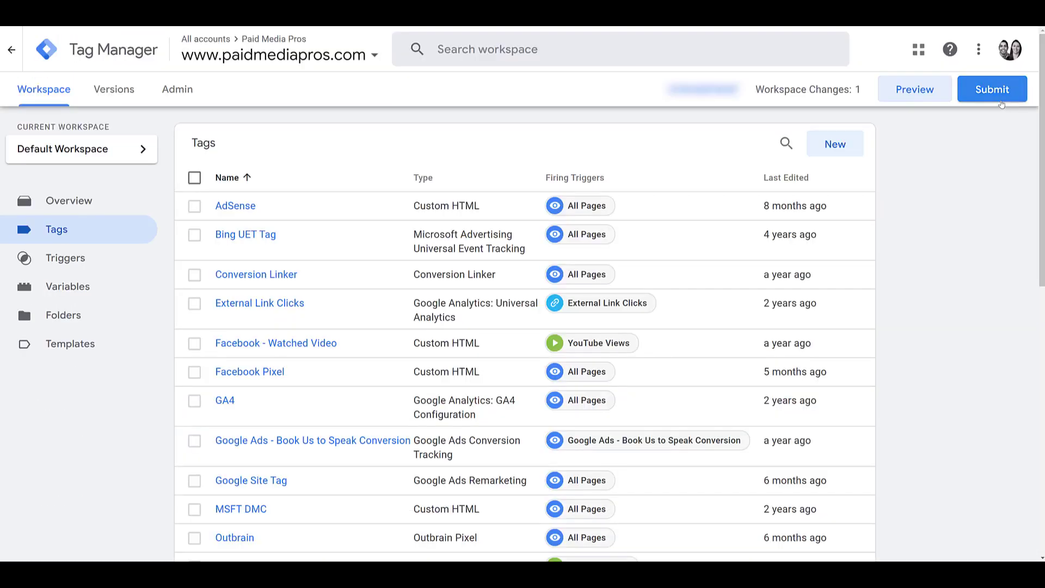
# Step: Submit and publish the workspace as version 'Quora Video Event' to the live site
pyautogui.click(991, 89)
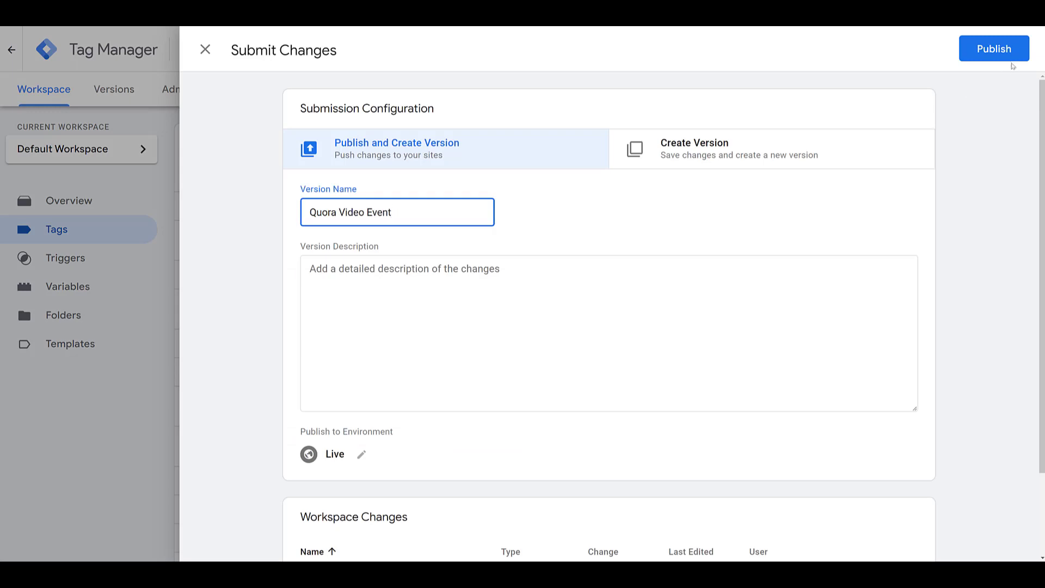
pyautogui.click(994, 48)
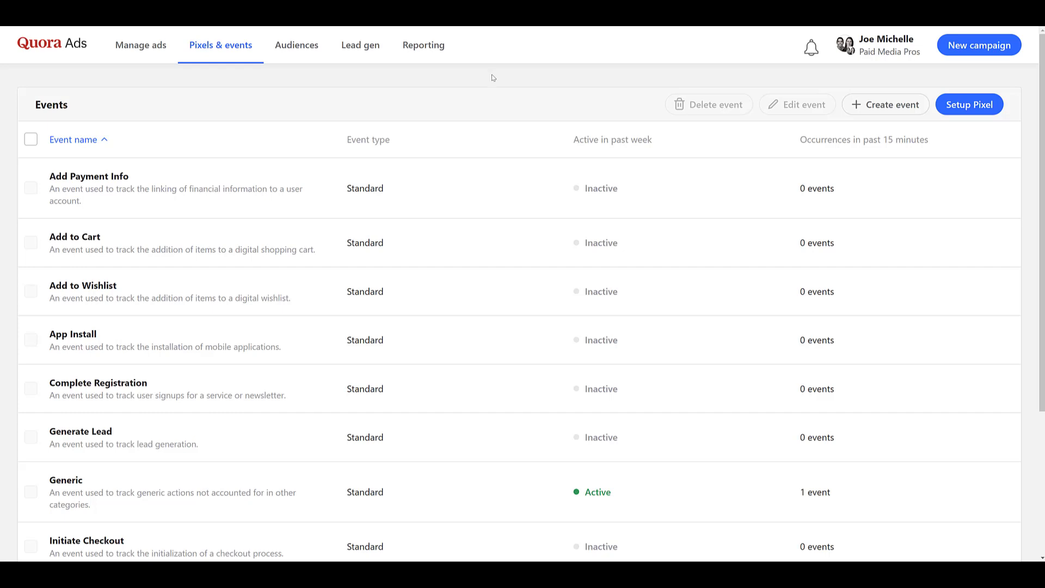
pyautogui.moveTo(637, 510)
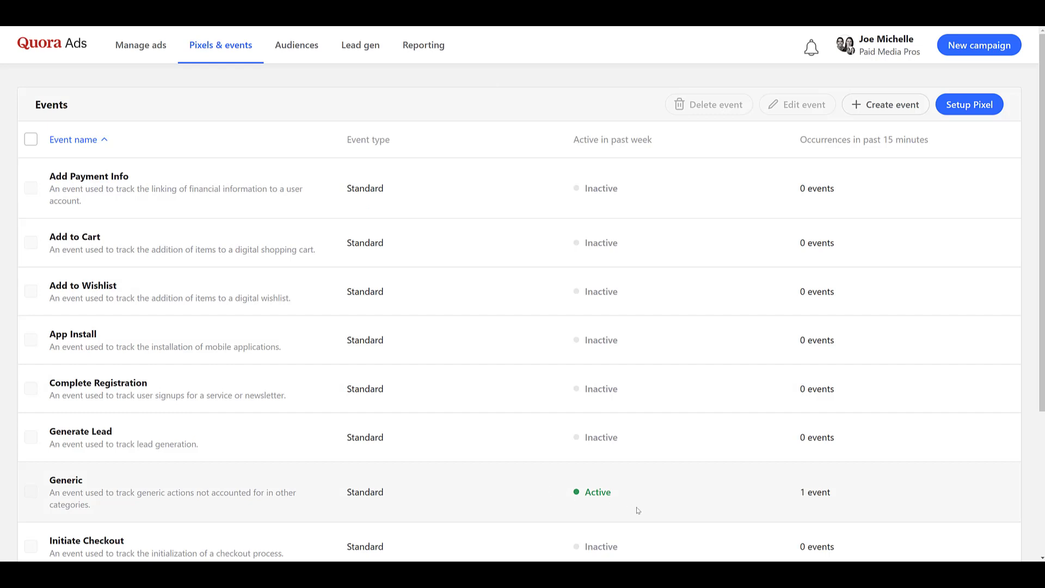
pyautogui.moveTo(626, 499)
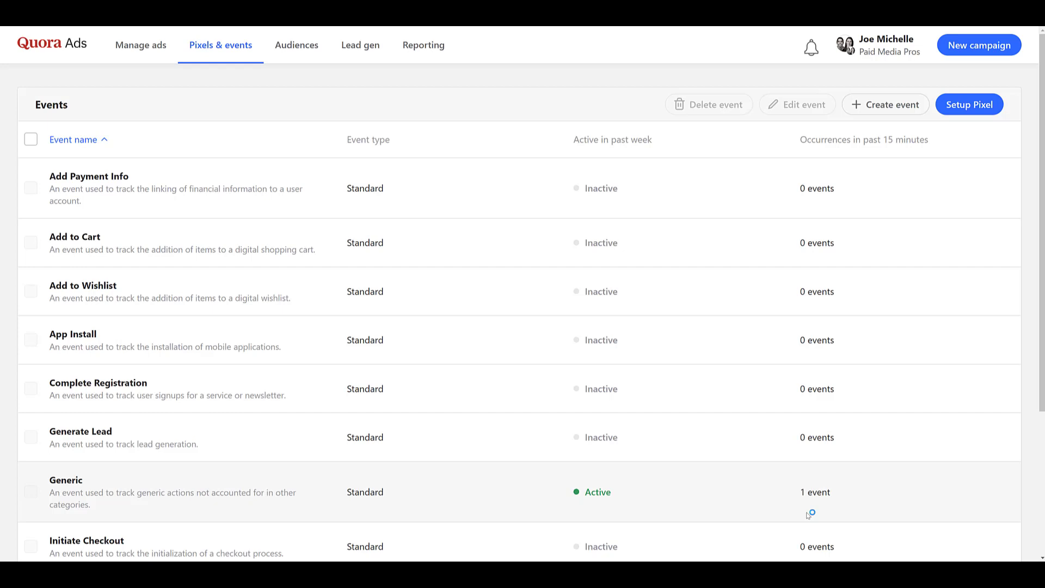
pyautogui.moveTo(286, 184)
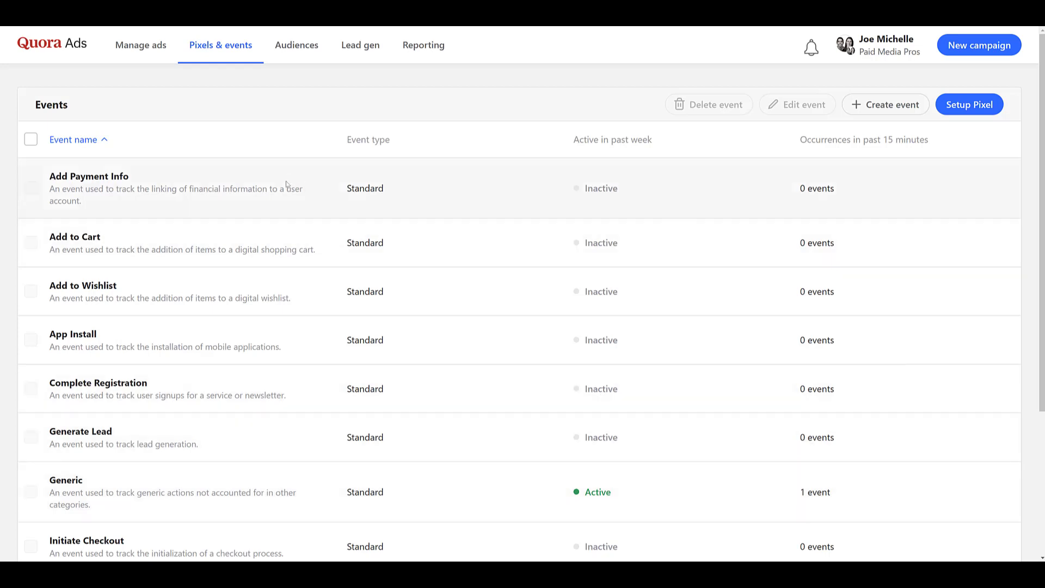
pyautogui.scroll(-3)
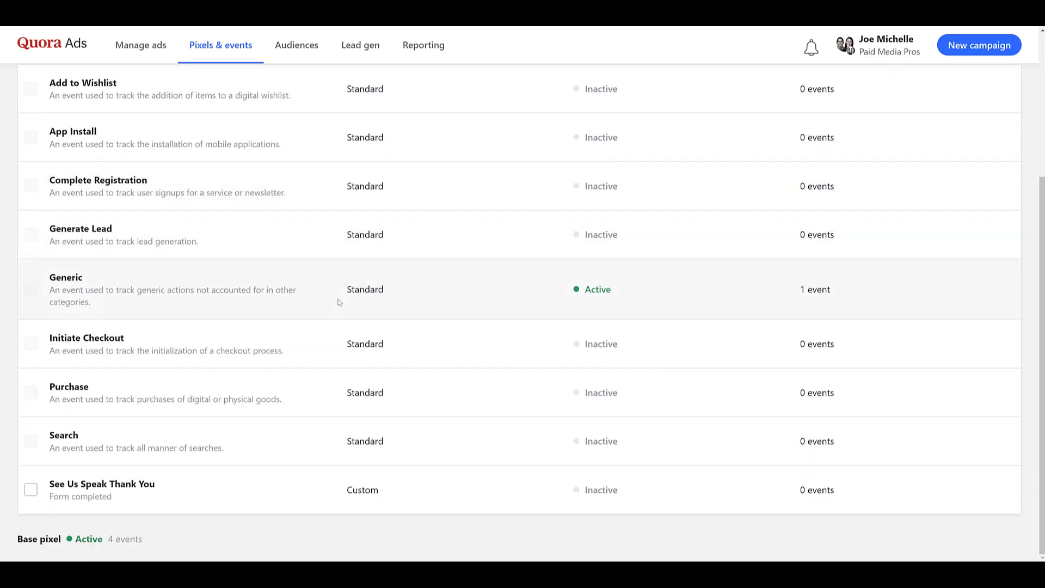
pyautogui.moveTo(211, 489)
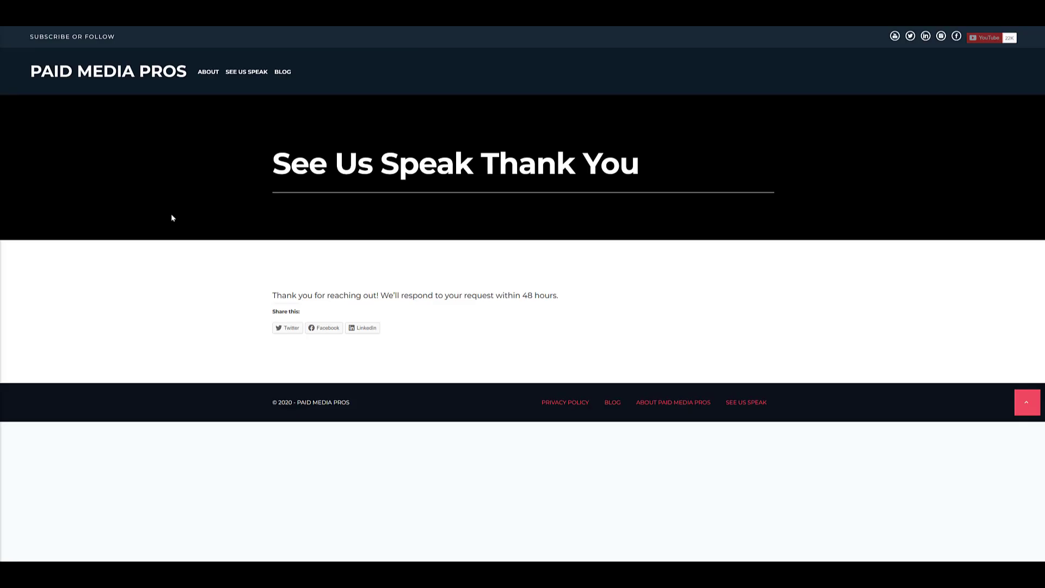
pyautogui.moveTo(109, 76)
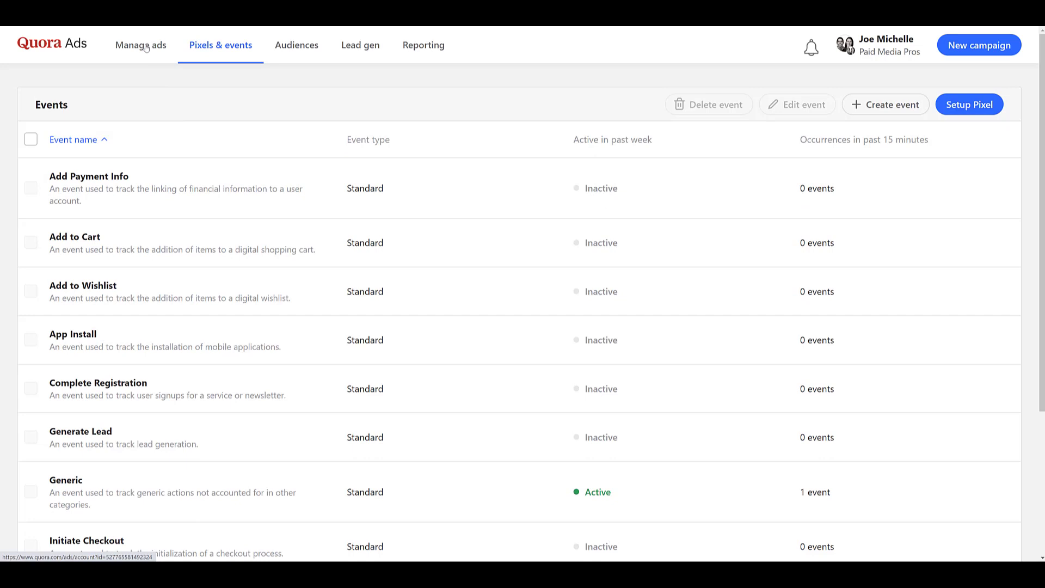
# Step: Go to Manage ads to show the Research and Lead Gen - Topics campaigns
pyautogui.click(139, 46)
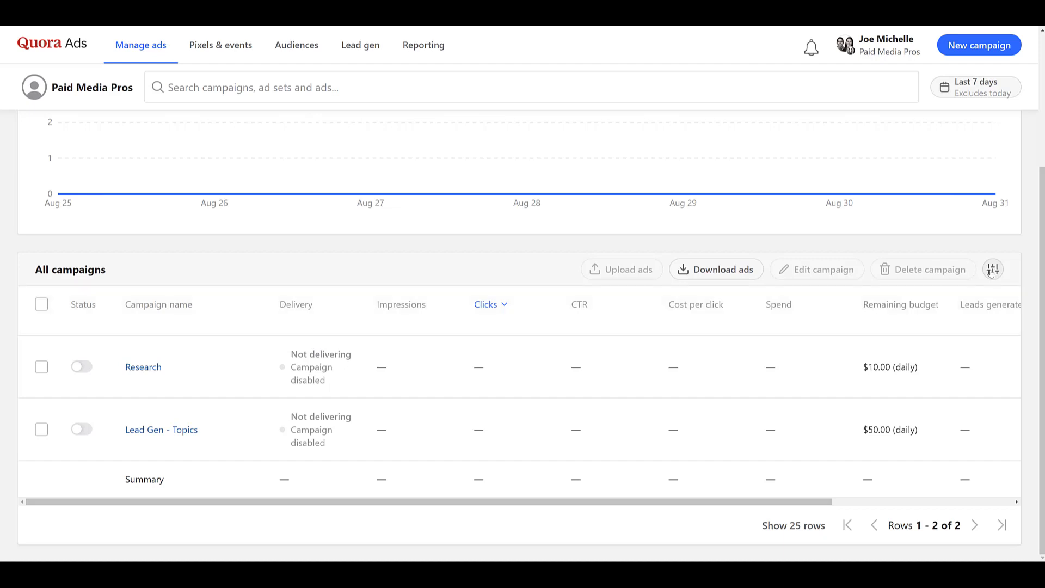
pyautogui.moveTo(992, 275)
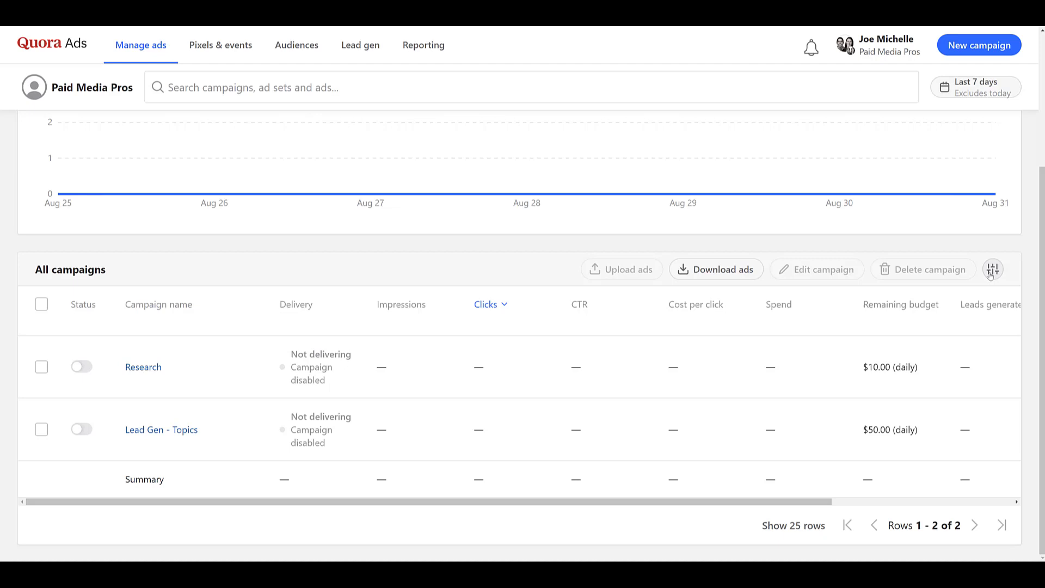
# Step: Show Configure columns for the campaigns table, scrolled to the See Us Speak Thank You conversions group
pyautogui.click(993, 269)
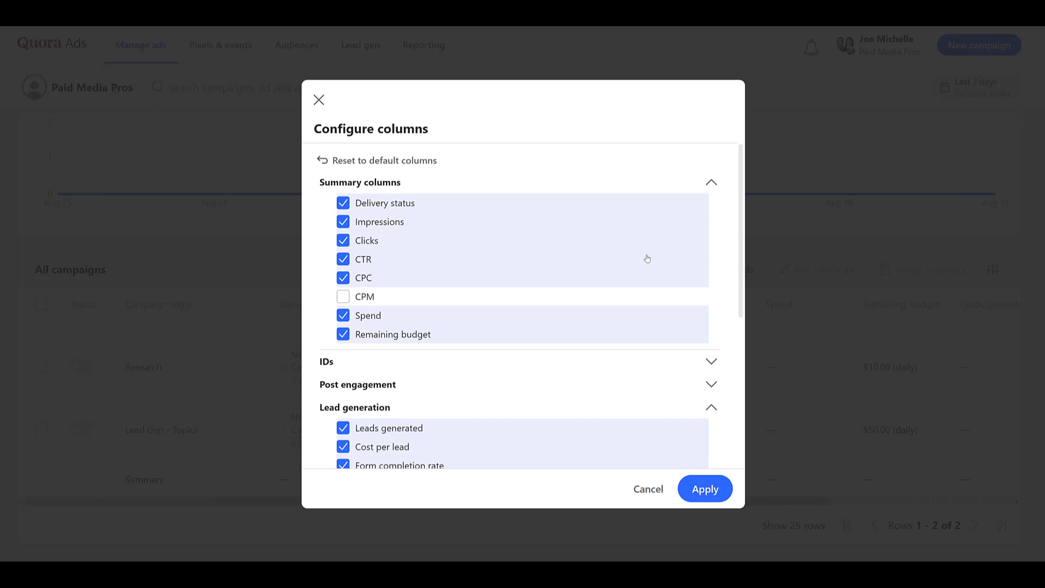
pyautogui.scroll(-3)
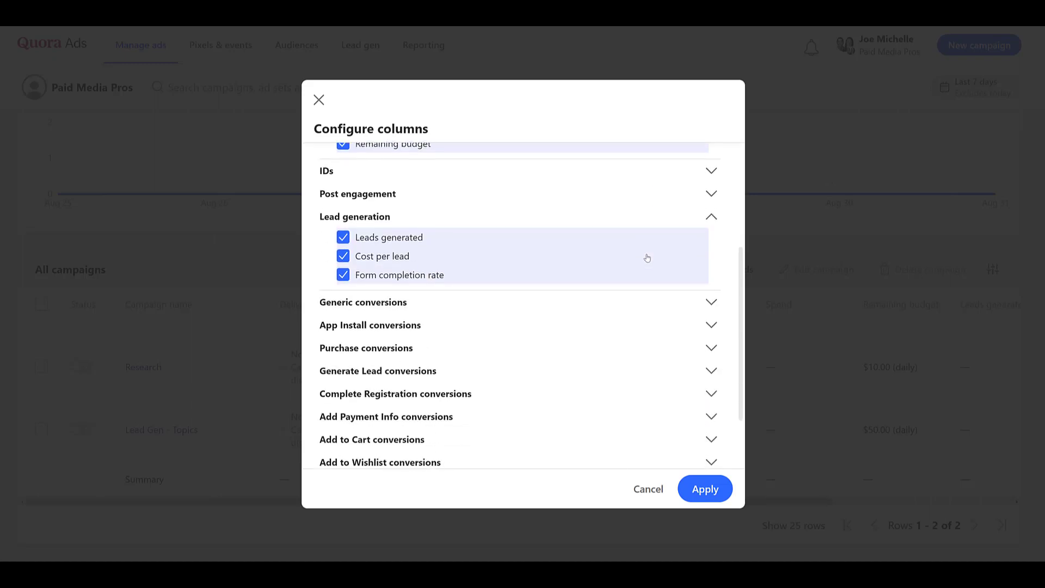
pyautogui.scroll(-3)
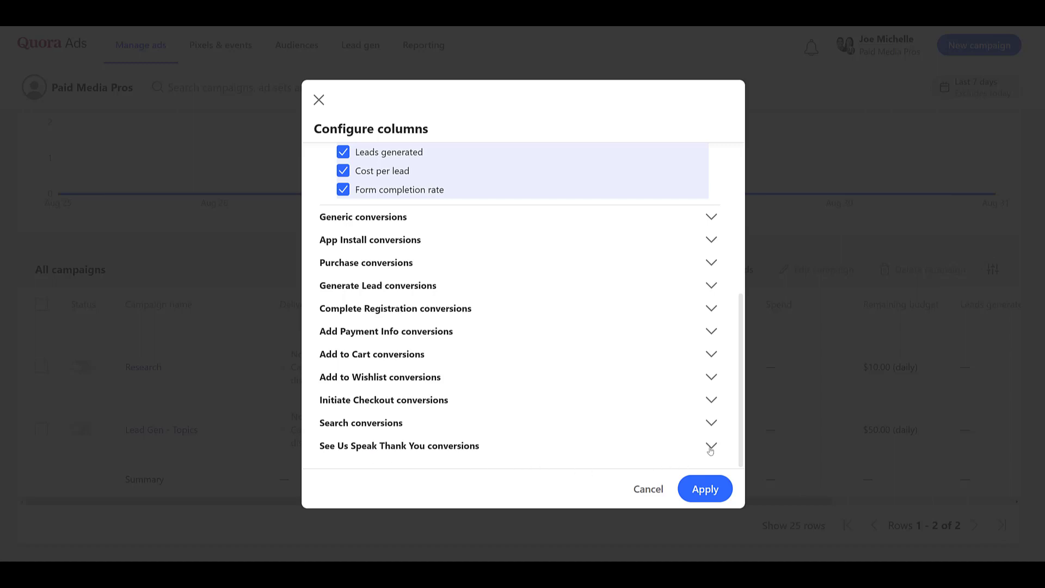
pyautogui.moveTo(710, 448)
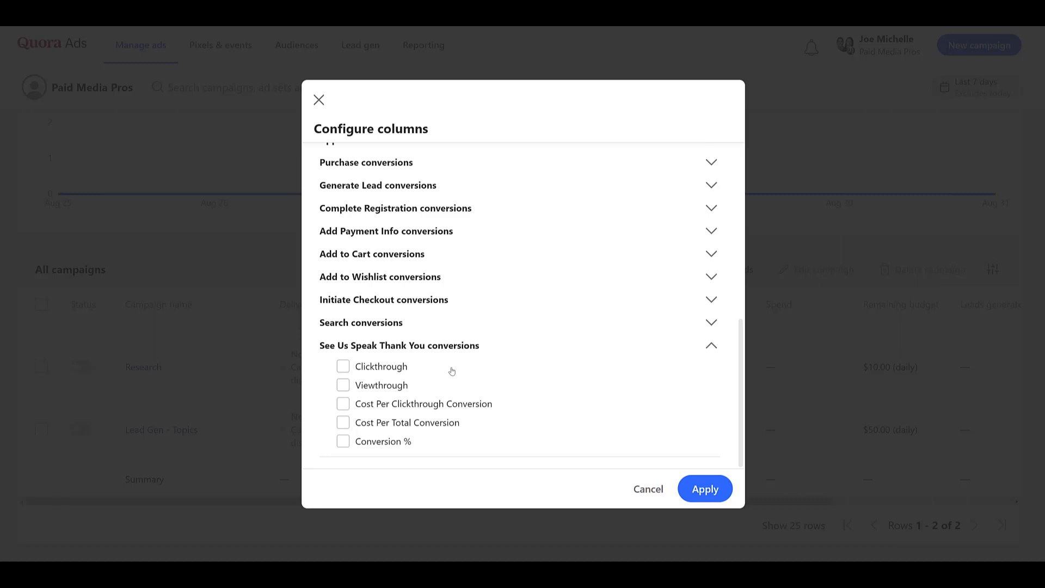
# Step: Tick See Us Speak Thank You Clickthrough and Cost Per Total Conversion column metrics
pyautogui.click(342, 366)
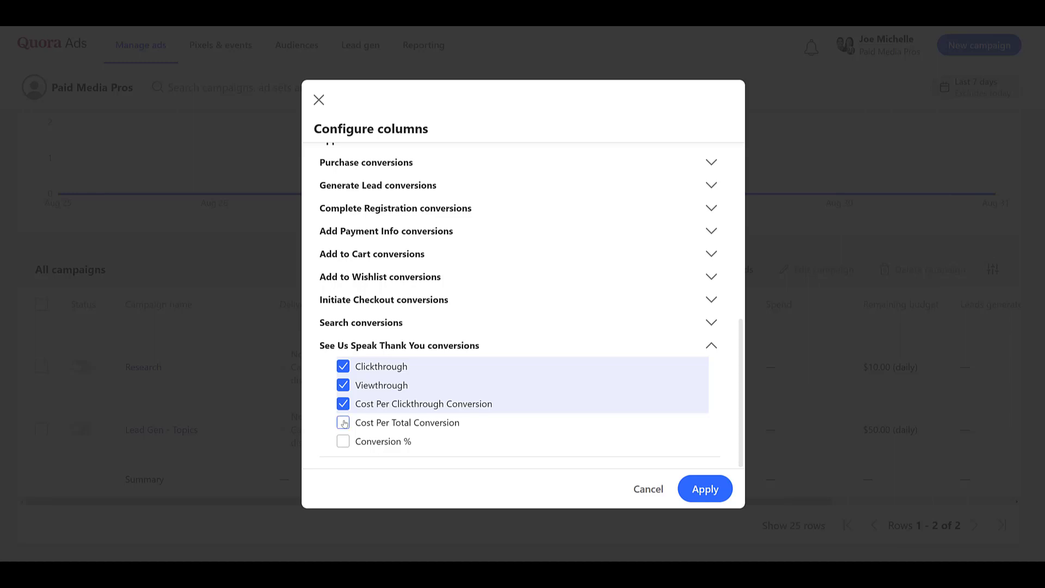
pyautogui.click(343, 422)
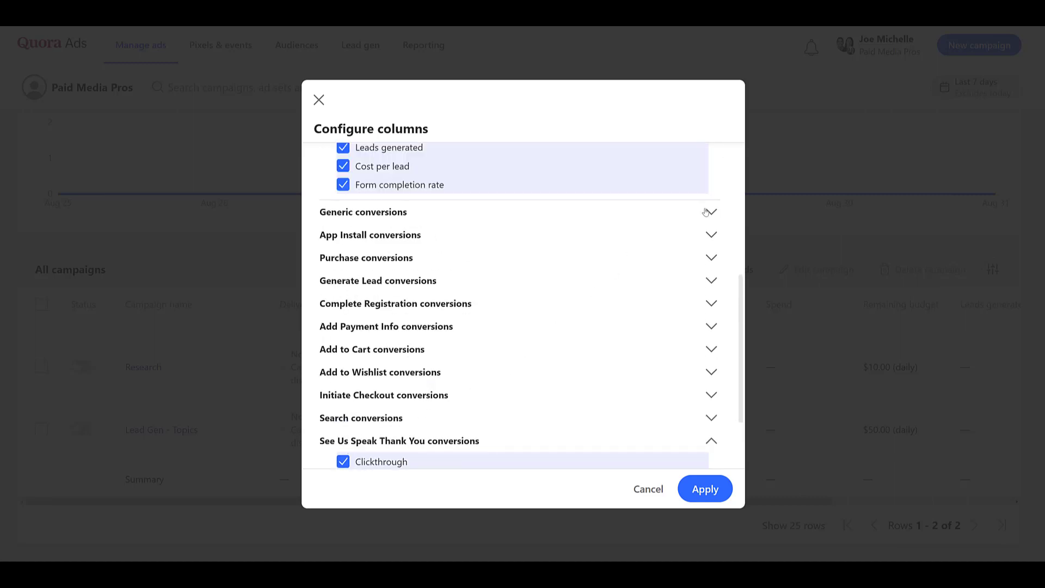
# Step: Expand the Generic conversions metrics and review them without selecting any
pyautogui.click(711, 212)
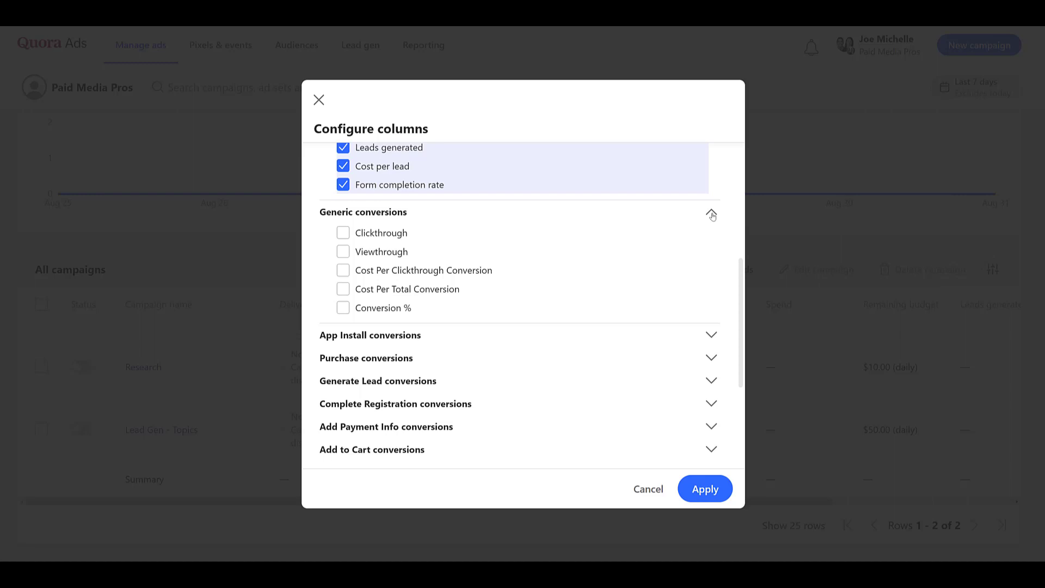
pyautogui.scroll(-3)
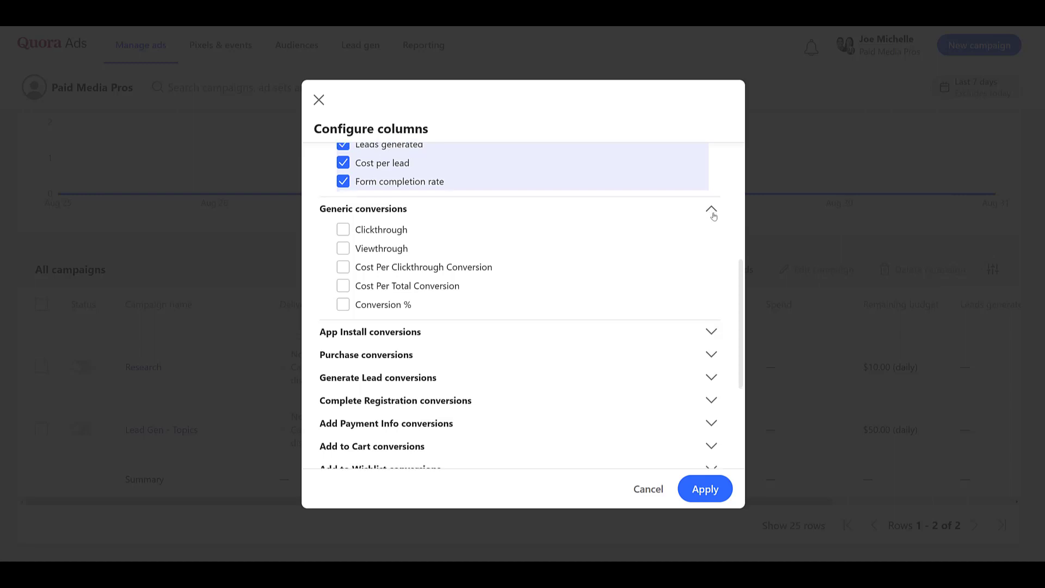
pyautogui.scroll(-3)
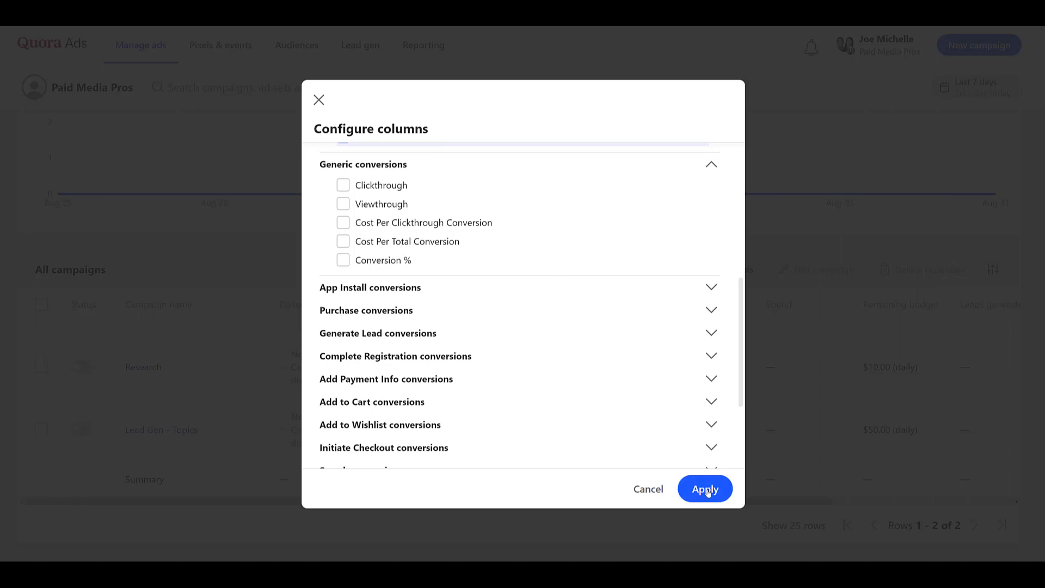
# Step: Apply the See Us Speak Thank You conversion columns and view them in the All campaigns table
pyautogui.click(704, 489)
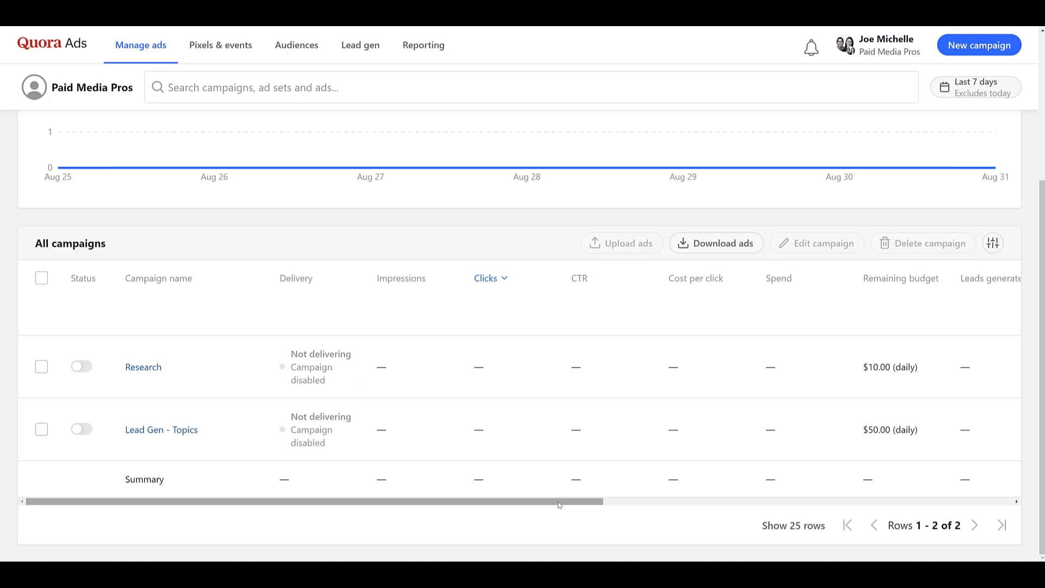
pyautogui.hscroll(3)
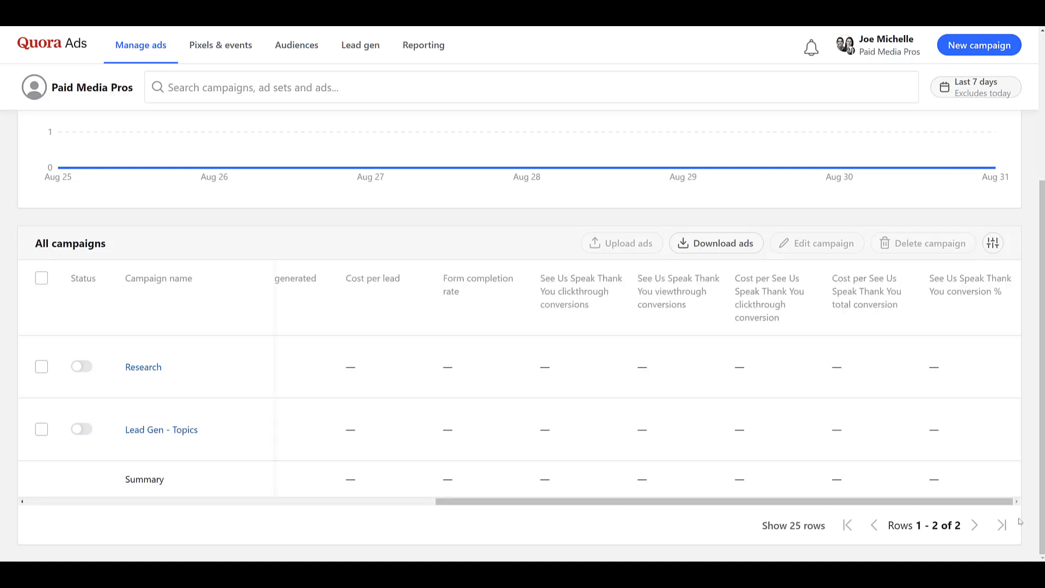